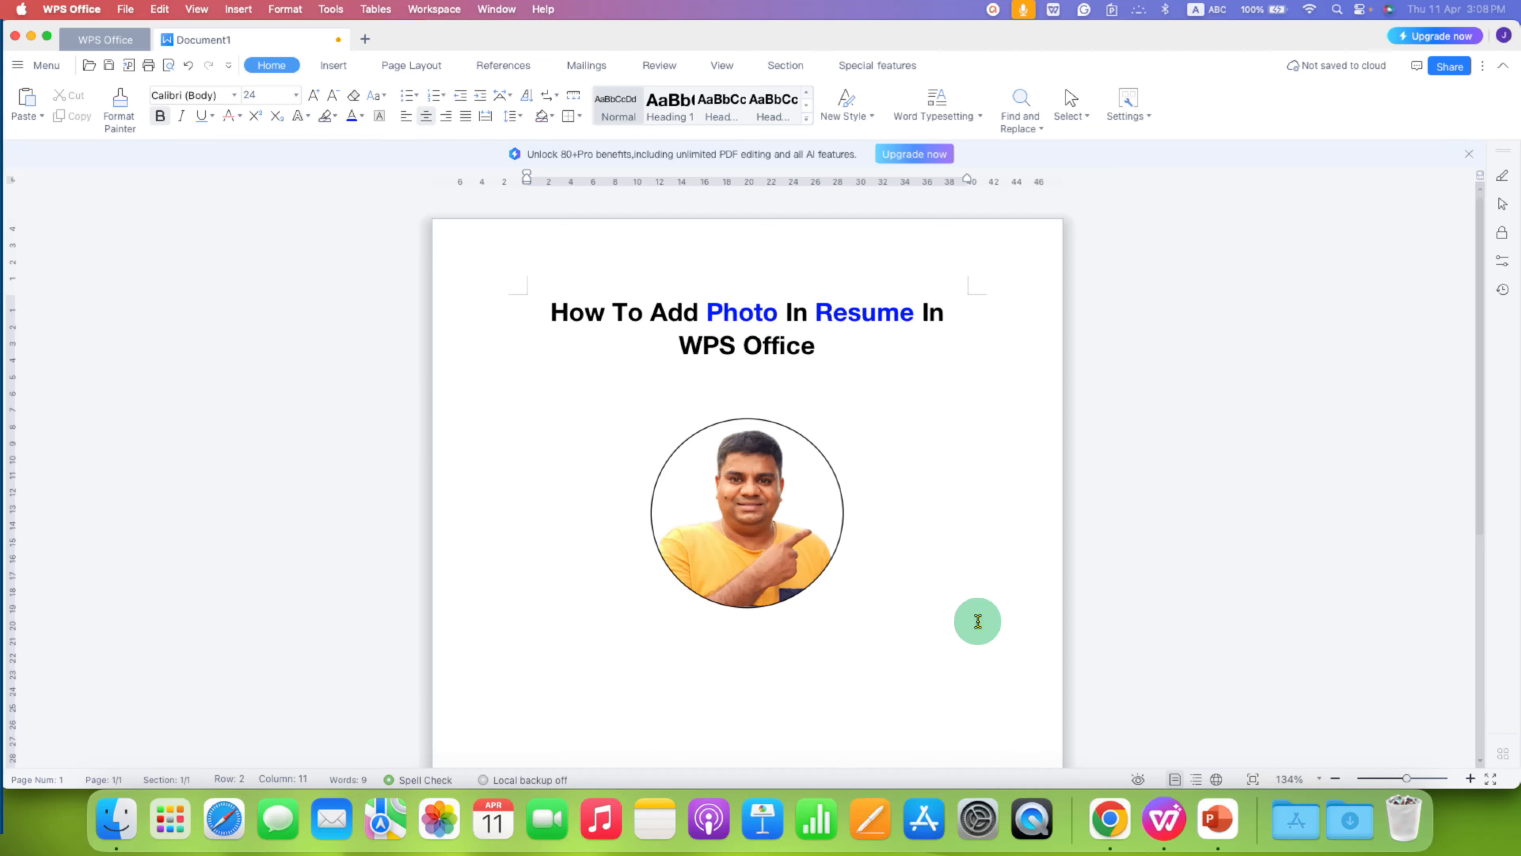
Step: Reposition the finished circular photo to the right, beneath the document title
{"action": "left_click", "coordinate": [748, 512]}
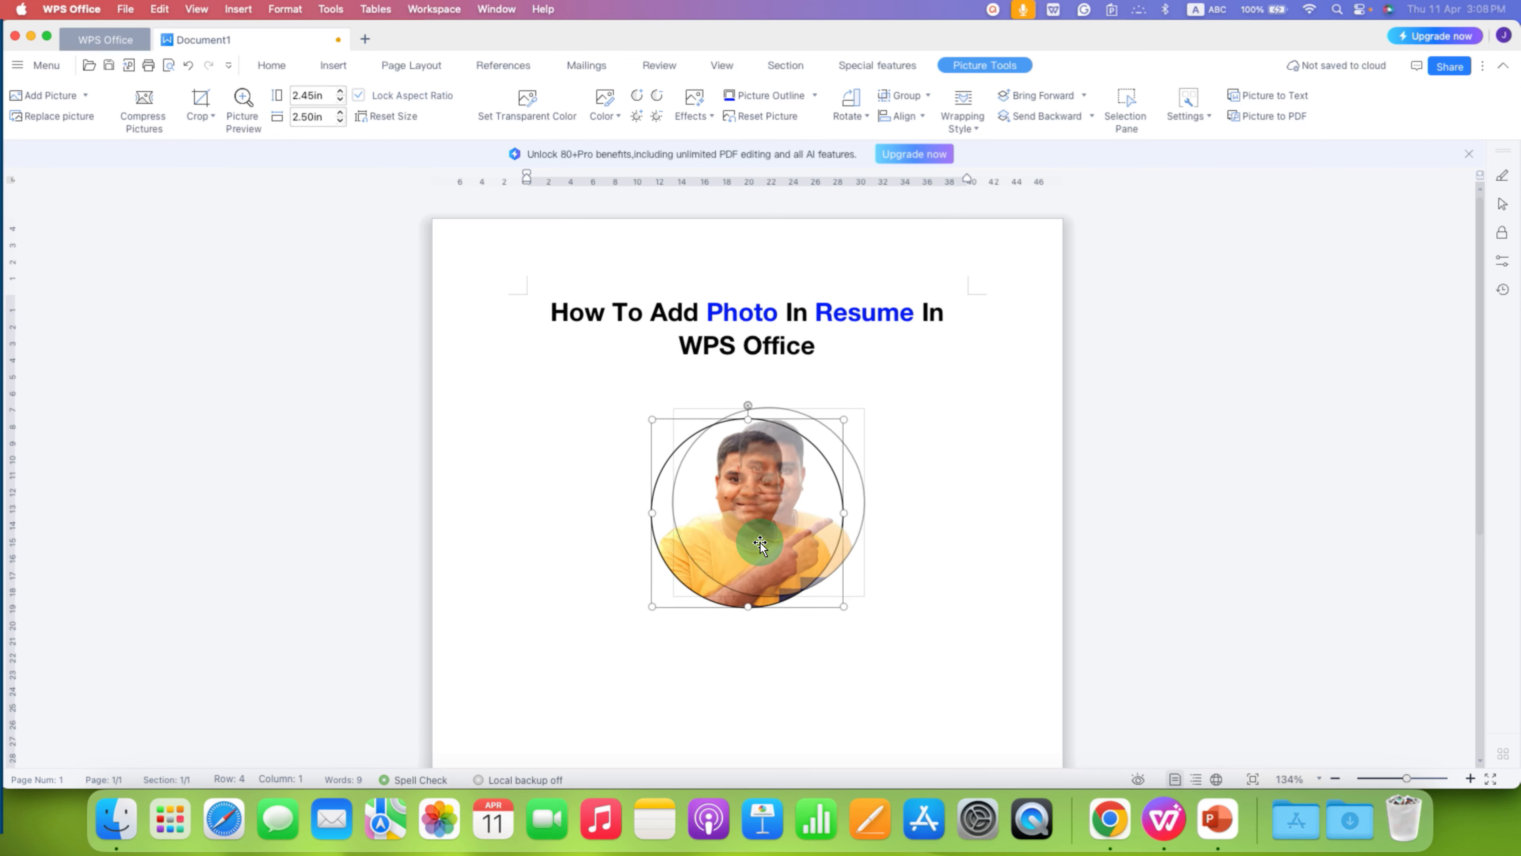
{"action": "left_click_drag", "start_coordinate": [760, 545], "coordinate": [843, 502]}
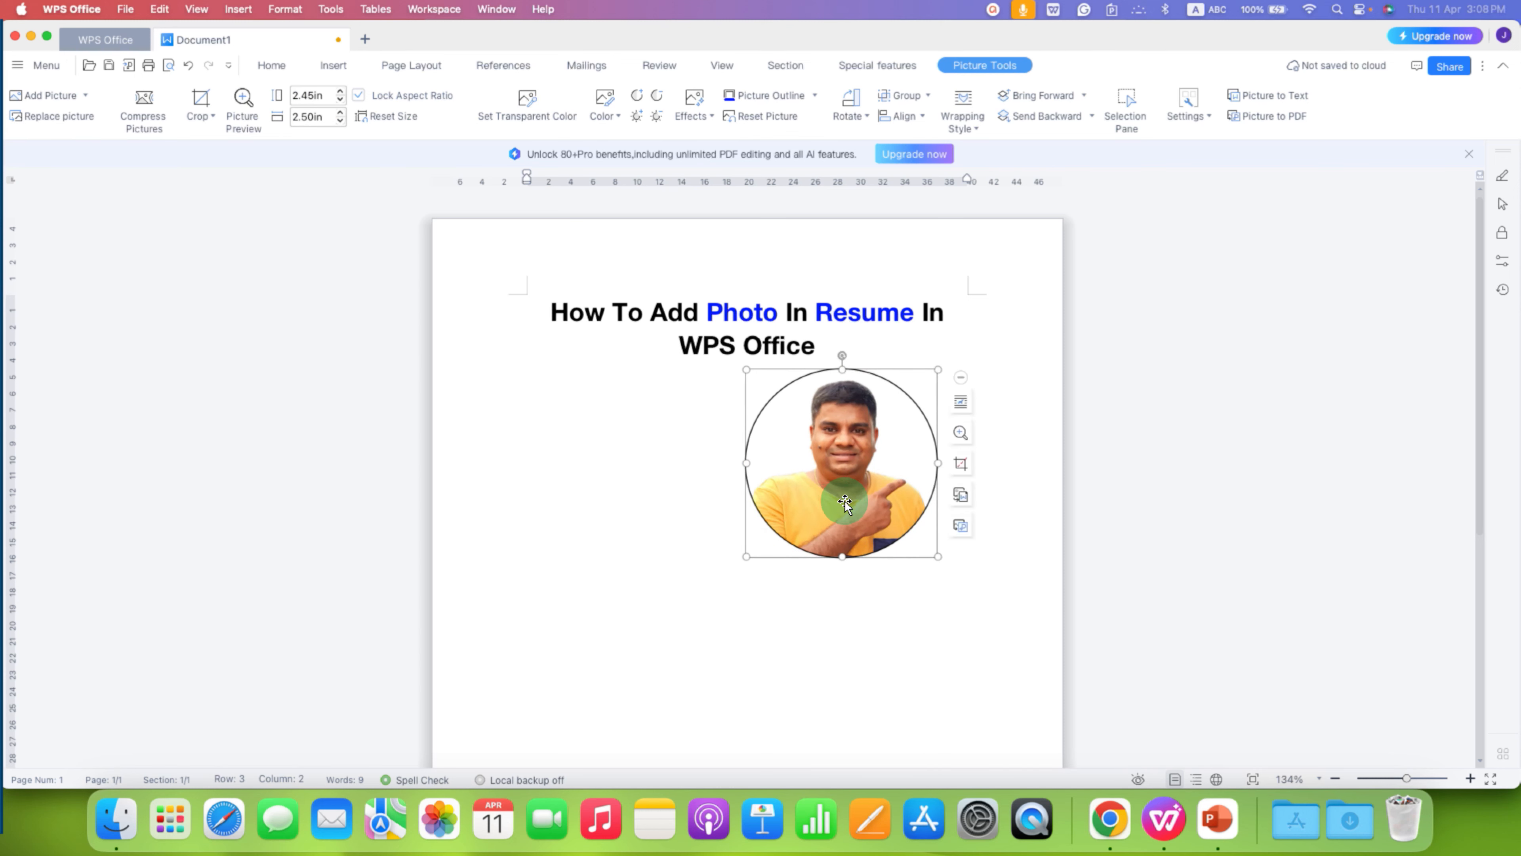
{"action": "left_click_drag", "start_coordinate": [842, 502], "coordinate": [738, 538]}
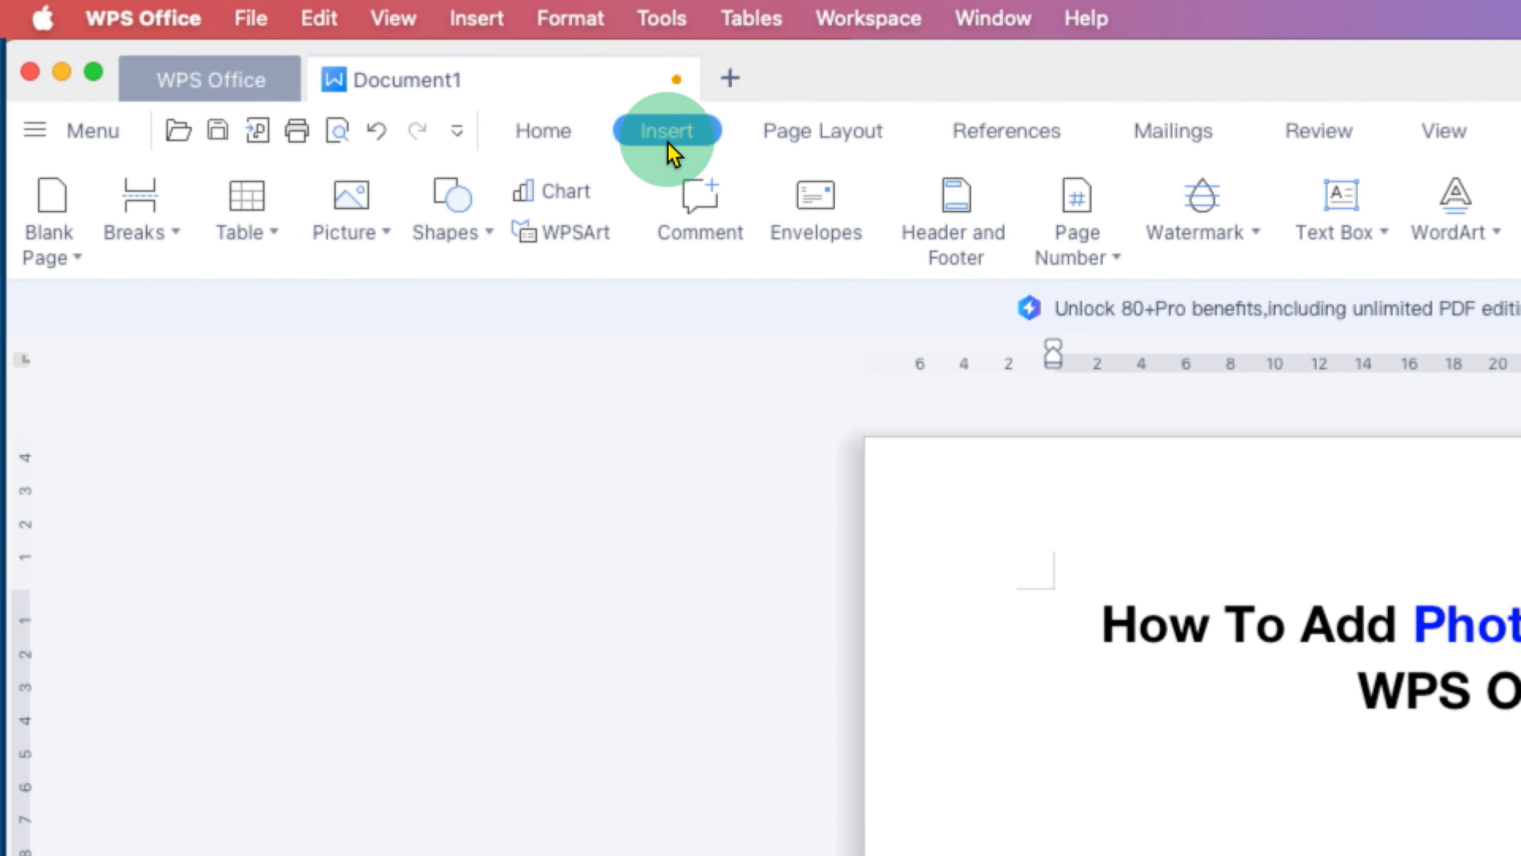
Step: Insert the portrait photo from the Pictures folder as a picture from file
{"action": "left_click", "coordinate": [349, 207]}
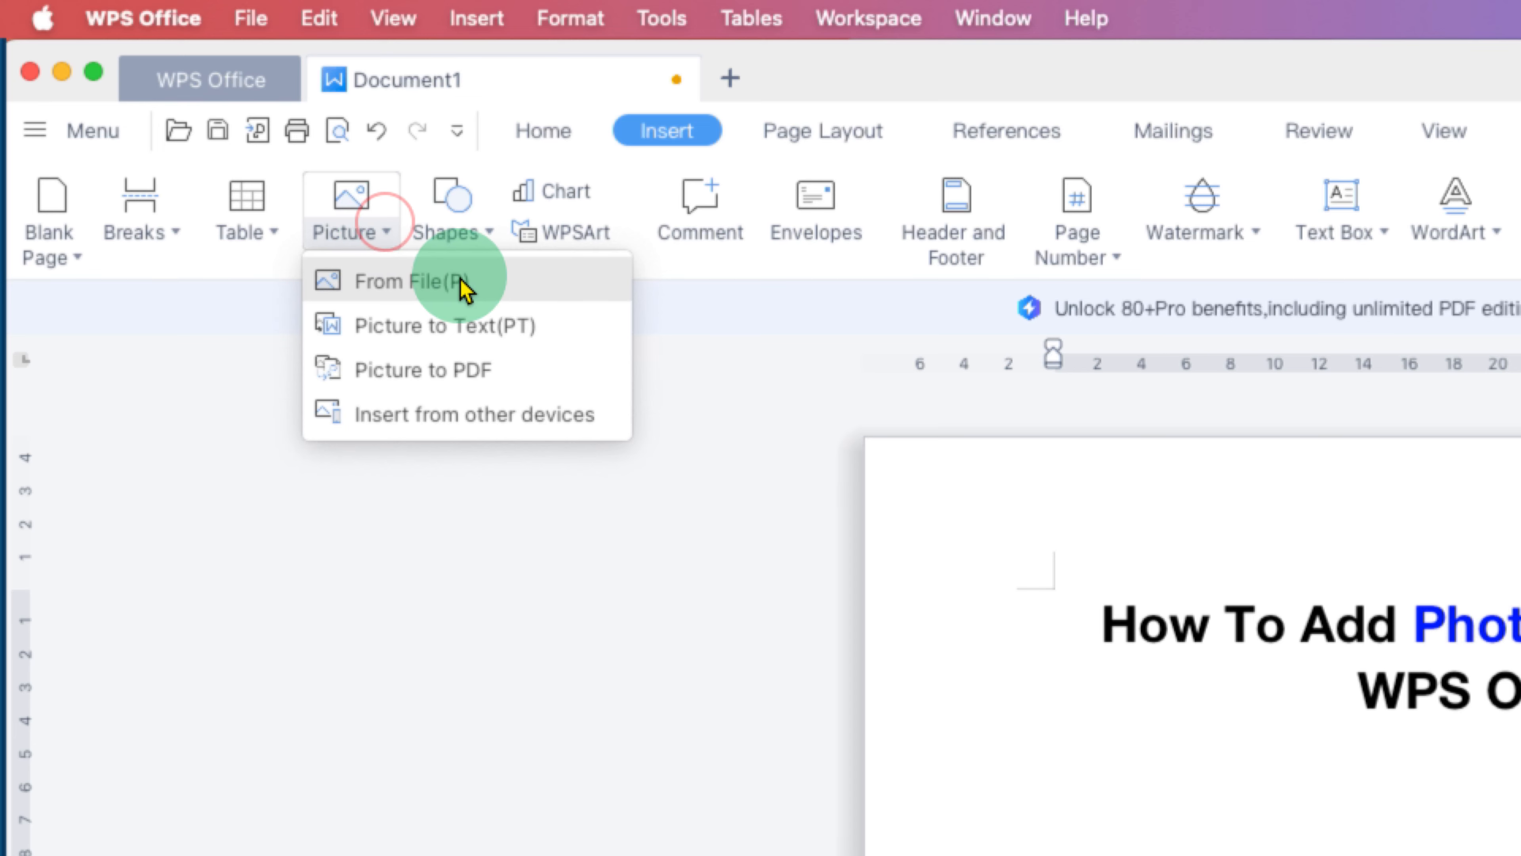
{"action": "left_click", "coordinate": [407, 280]}
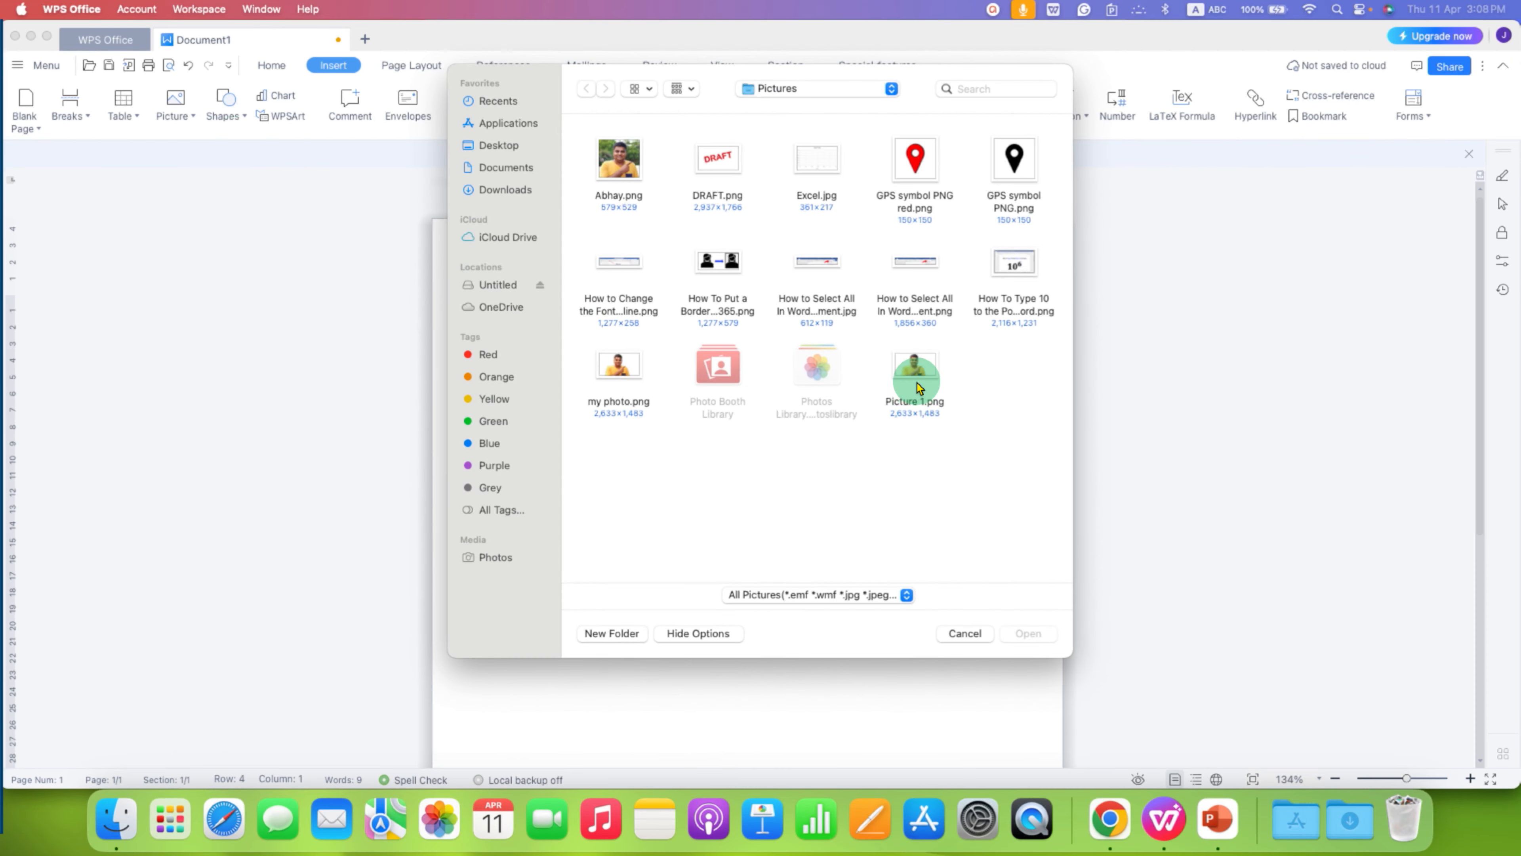
{"action": "left_click", "coordinate": [618, 159]}
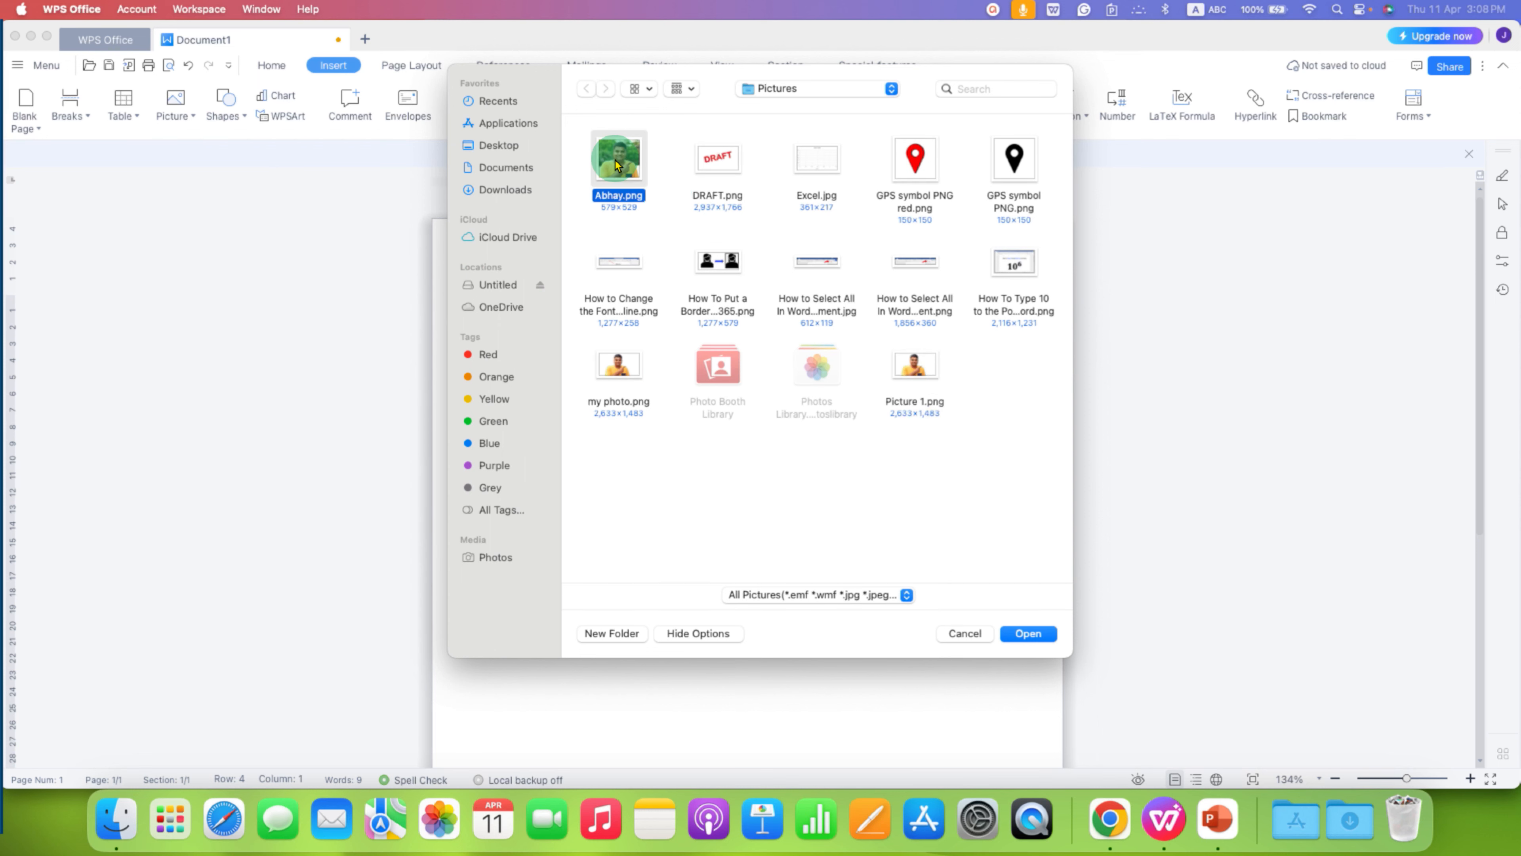
{"action": "left_click", "coordinate": [1028, 634]}
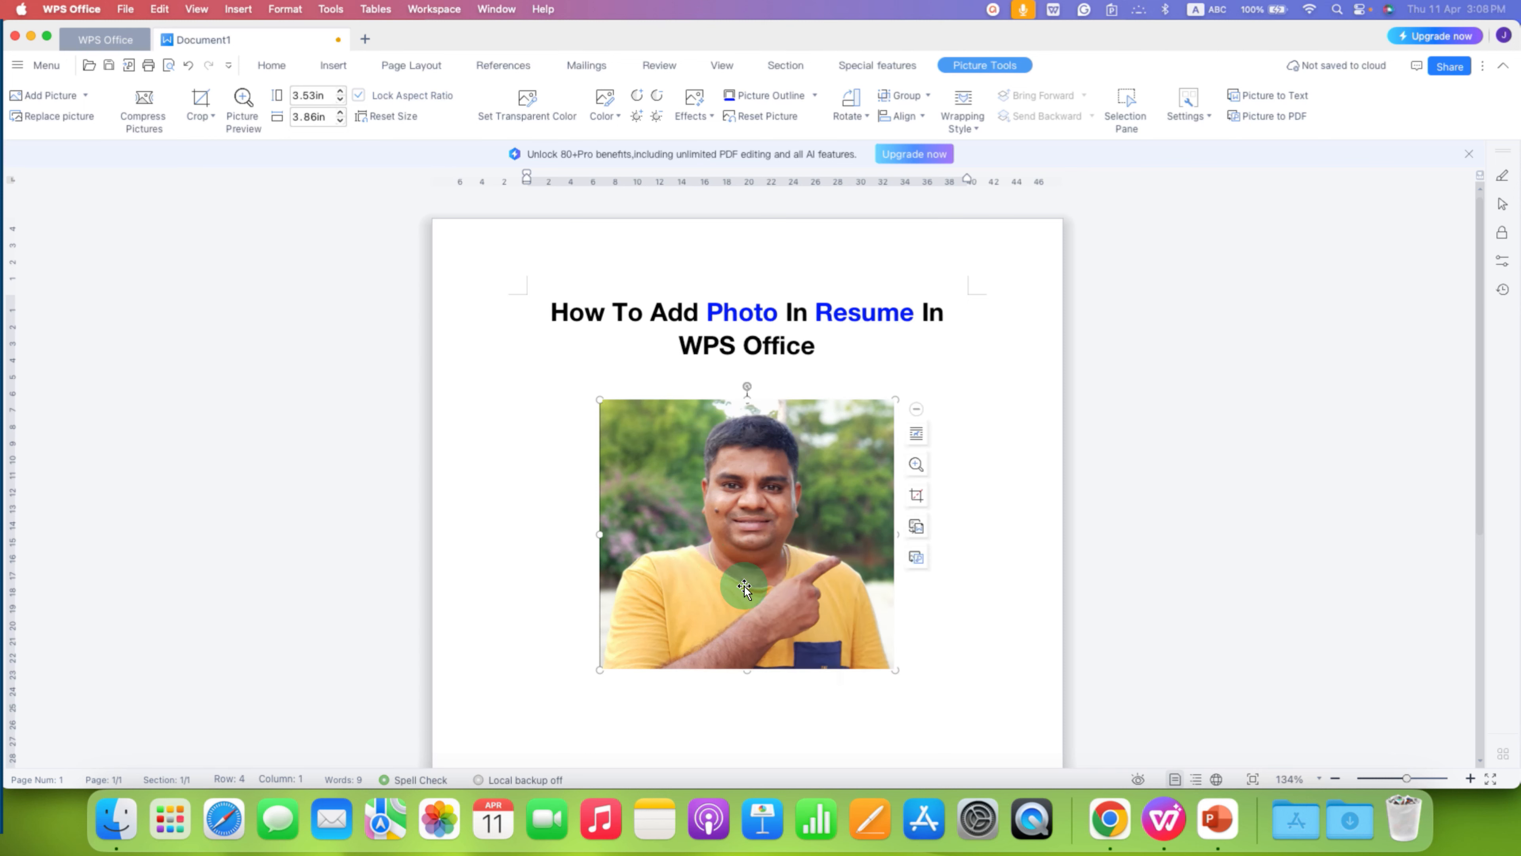
{"action": "mouse_move", "coordinate": [774, 571]}
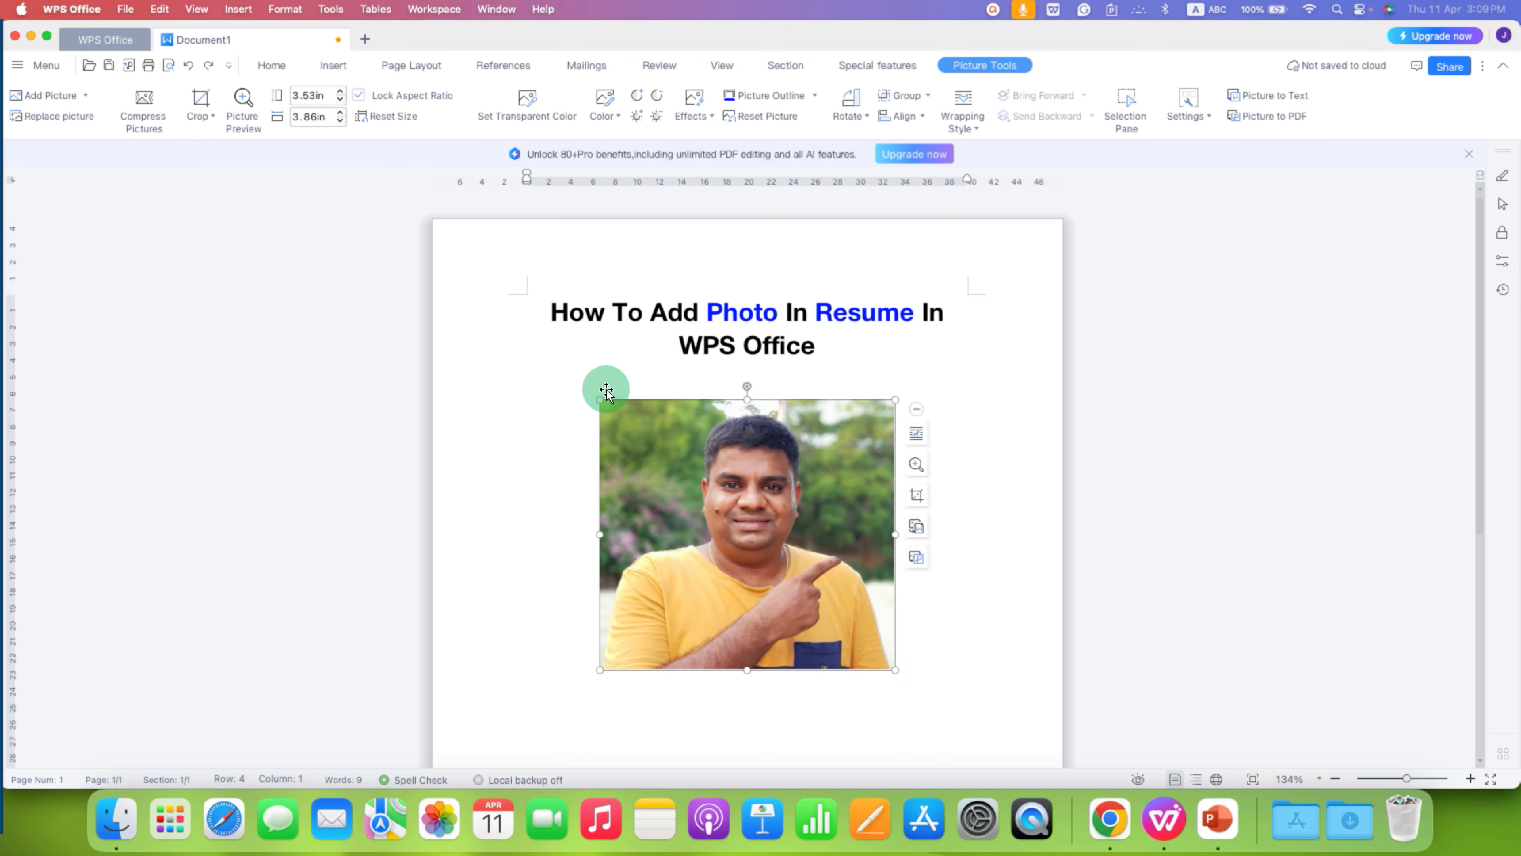
{"action": "mouse_move", "coordinate": [199, 102]}
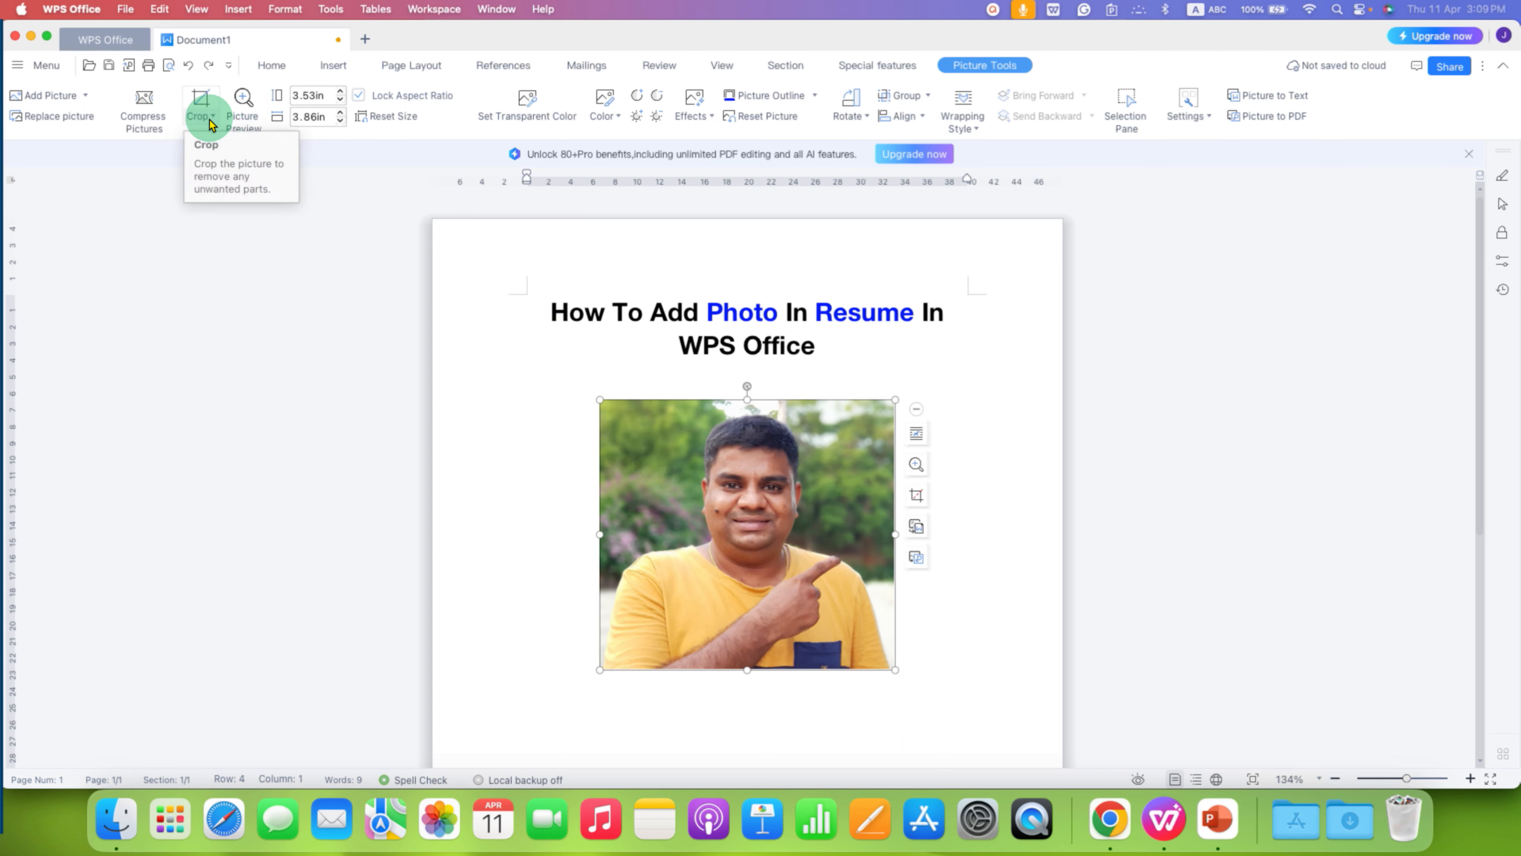
{"action": "mouse_move", "coordinate": [233, 162]}
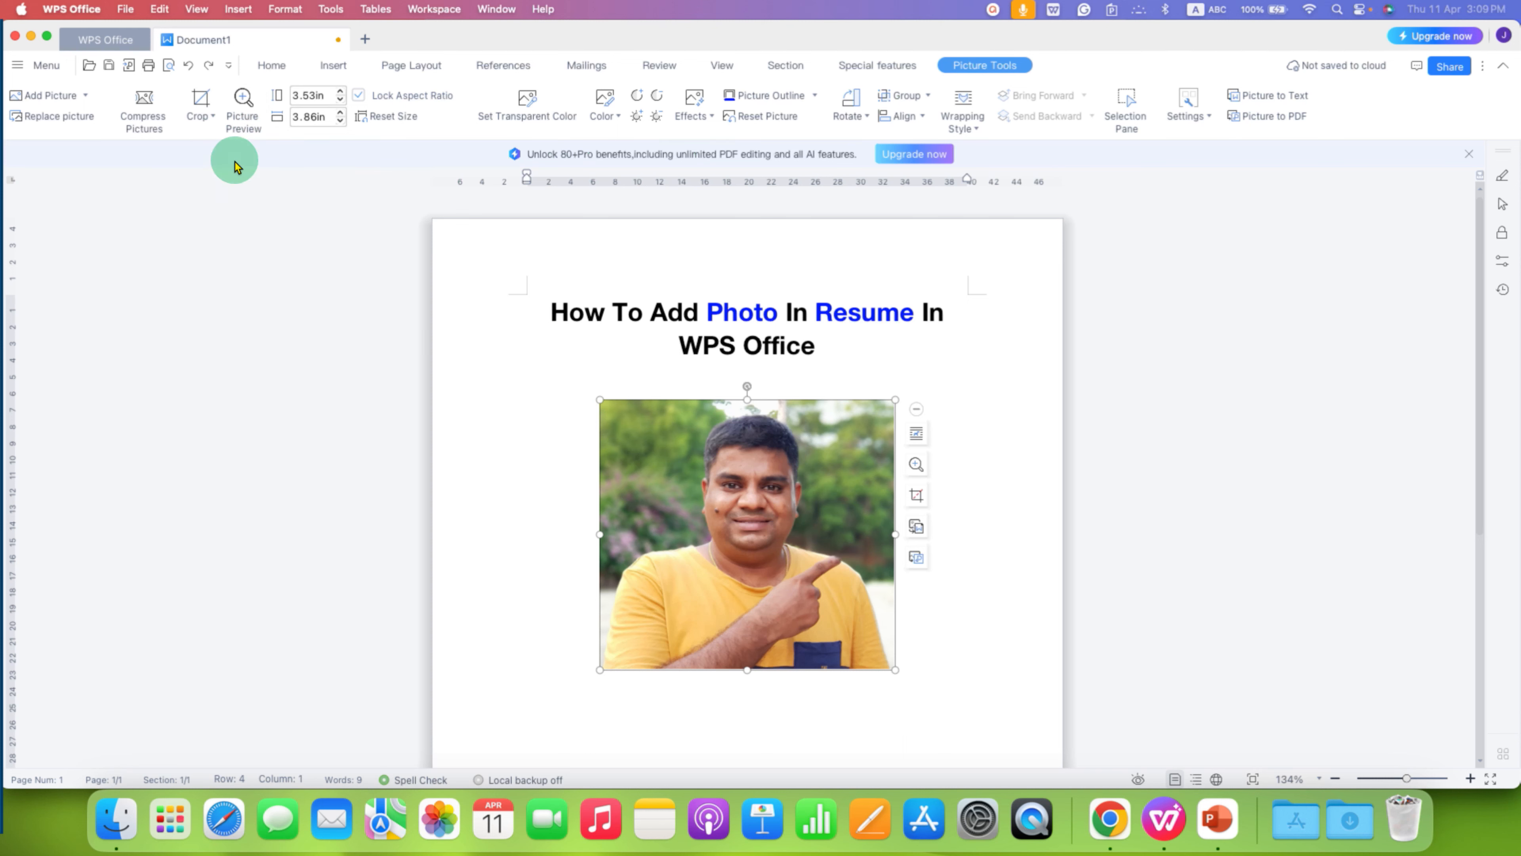
Step: Crop the new photo to an oval shape and bring up its Format Object settings
{"action": "left_click", "coordinate": [199, 107]}
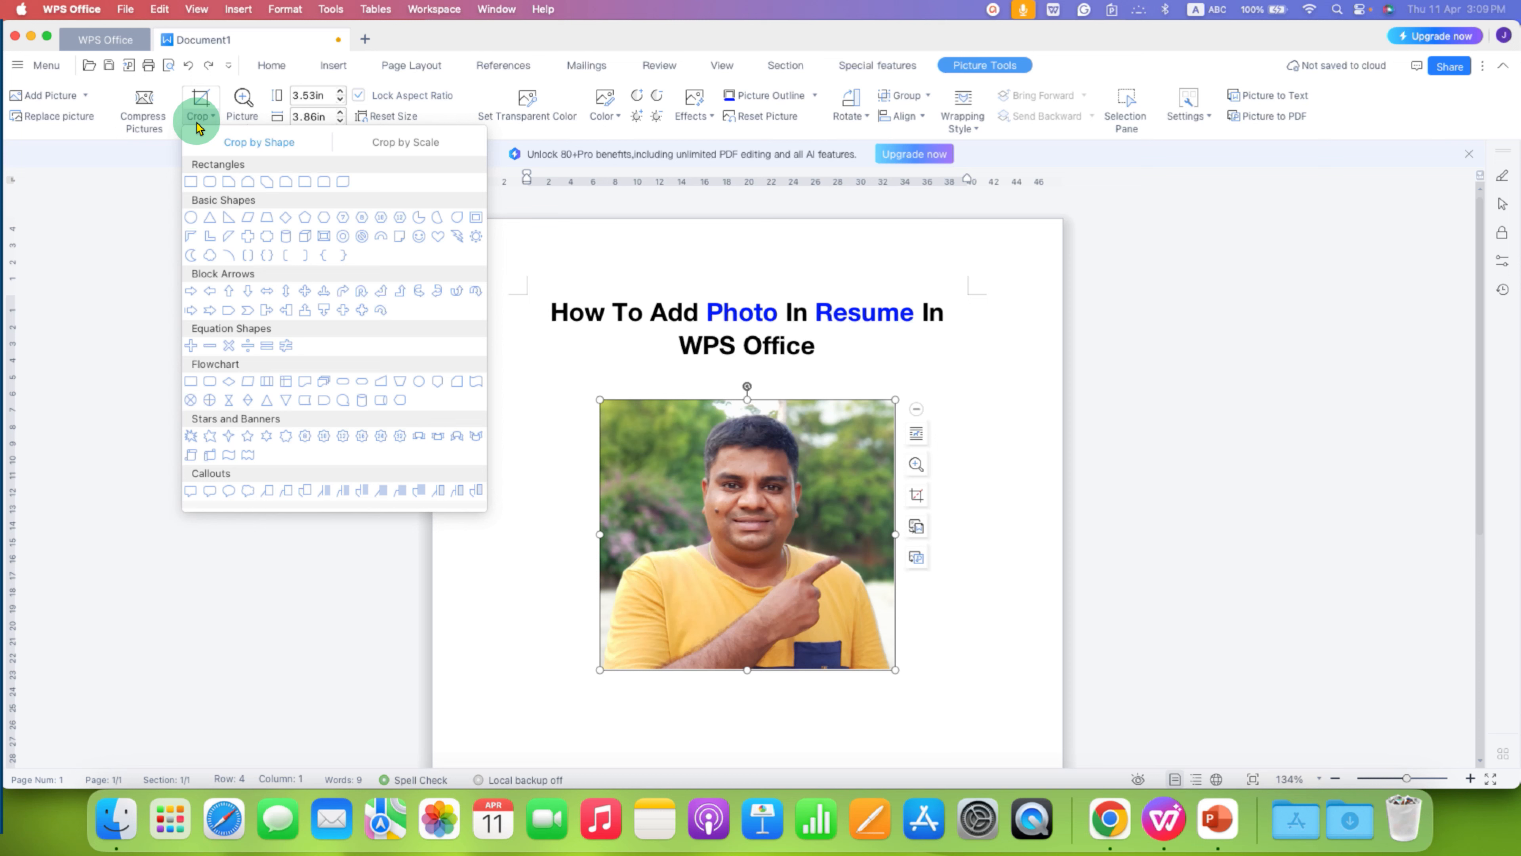
{"action": "mouse_move", "coordinate": [191, 220]}
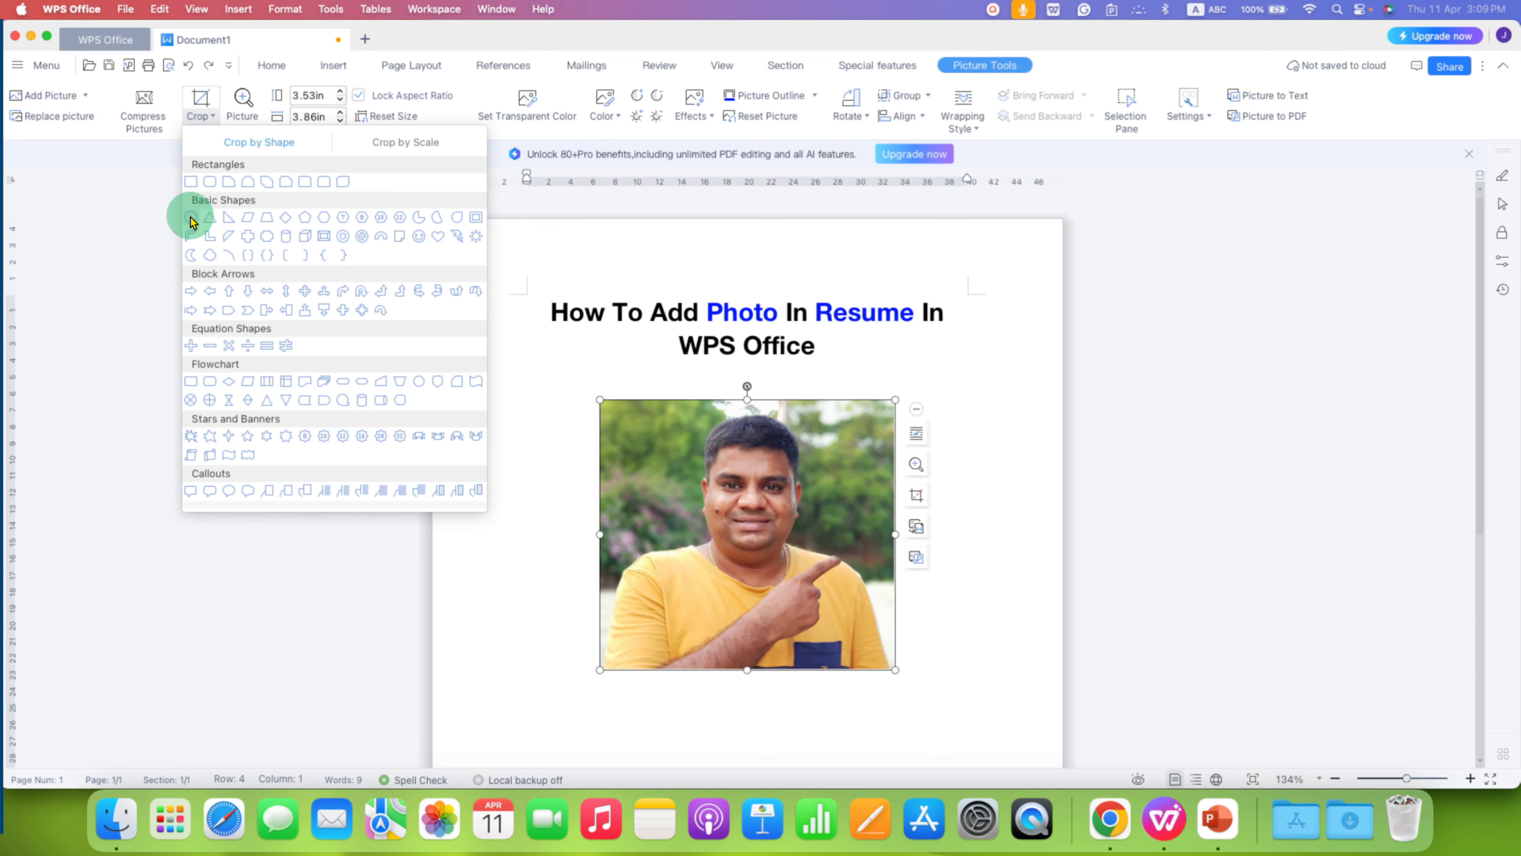
{"action": "left_click", "coordinate": [191, 218]}
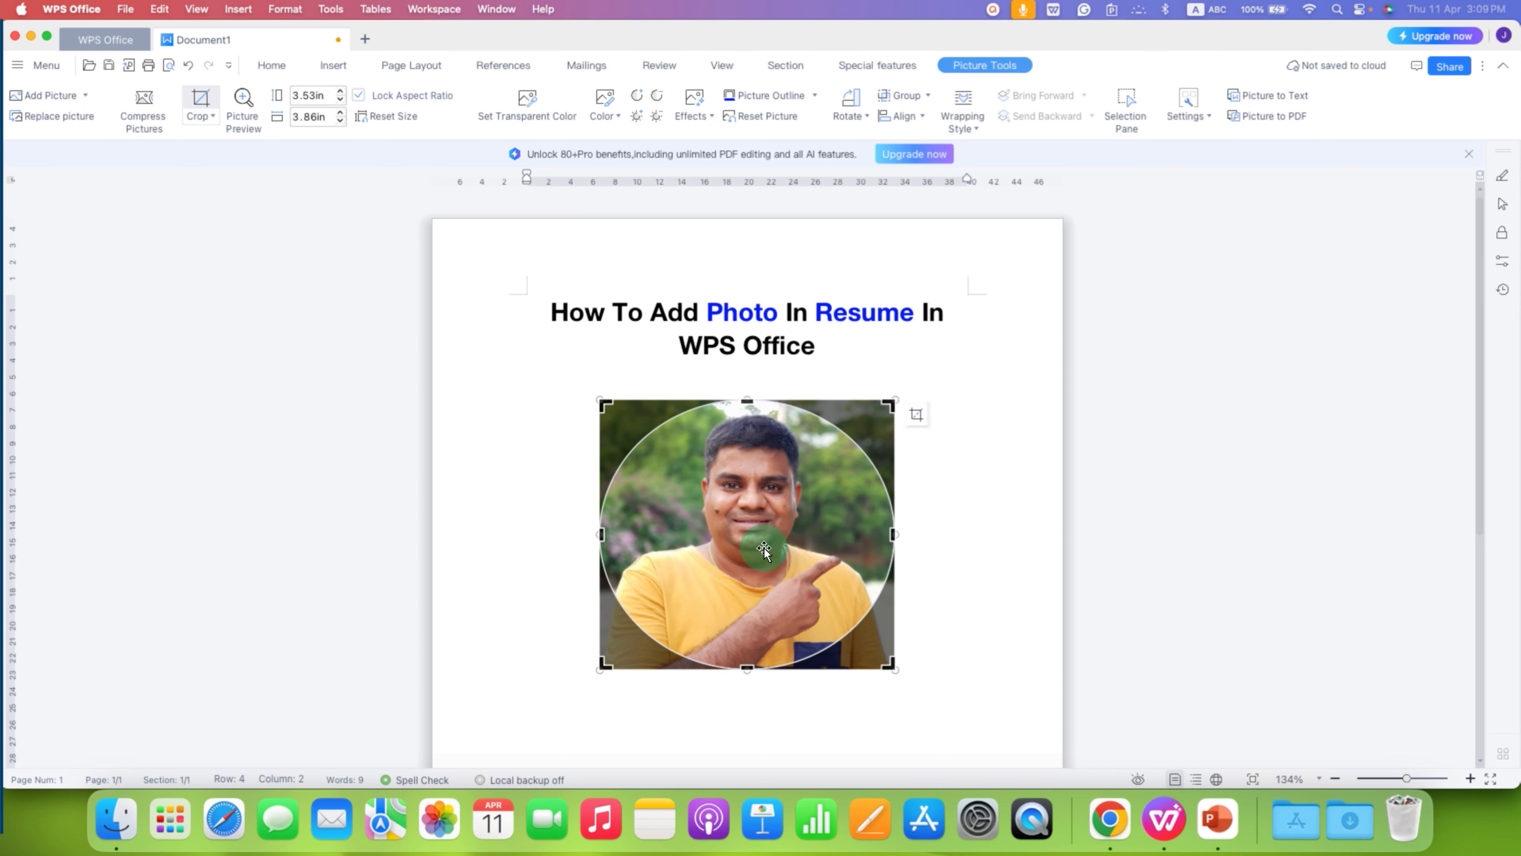
{"action": "right_click", "coordinate": [764, 553]}
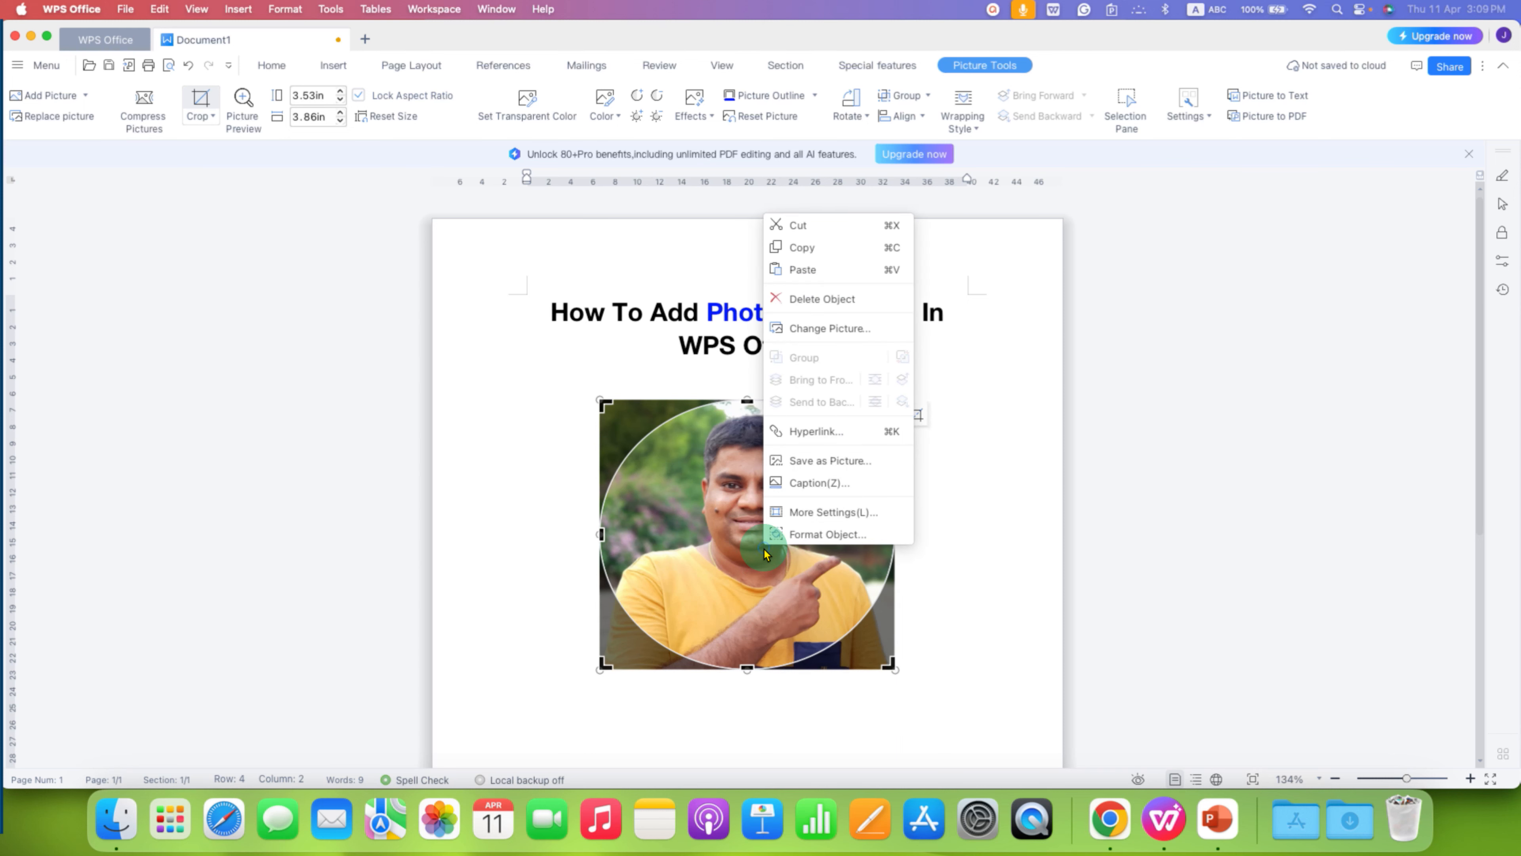
{"action": "mouse_move", "coordinate": [827, 533]}
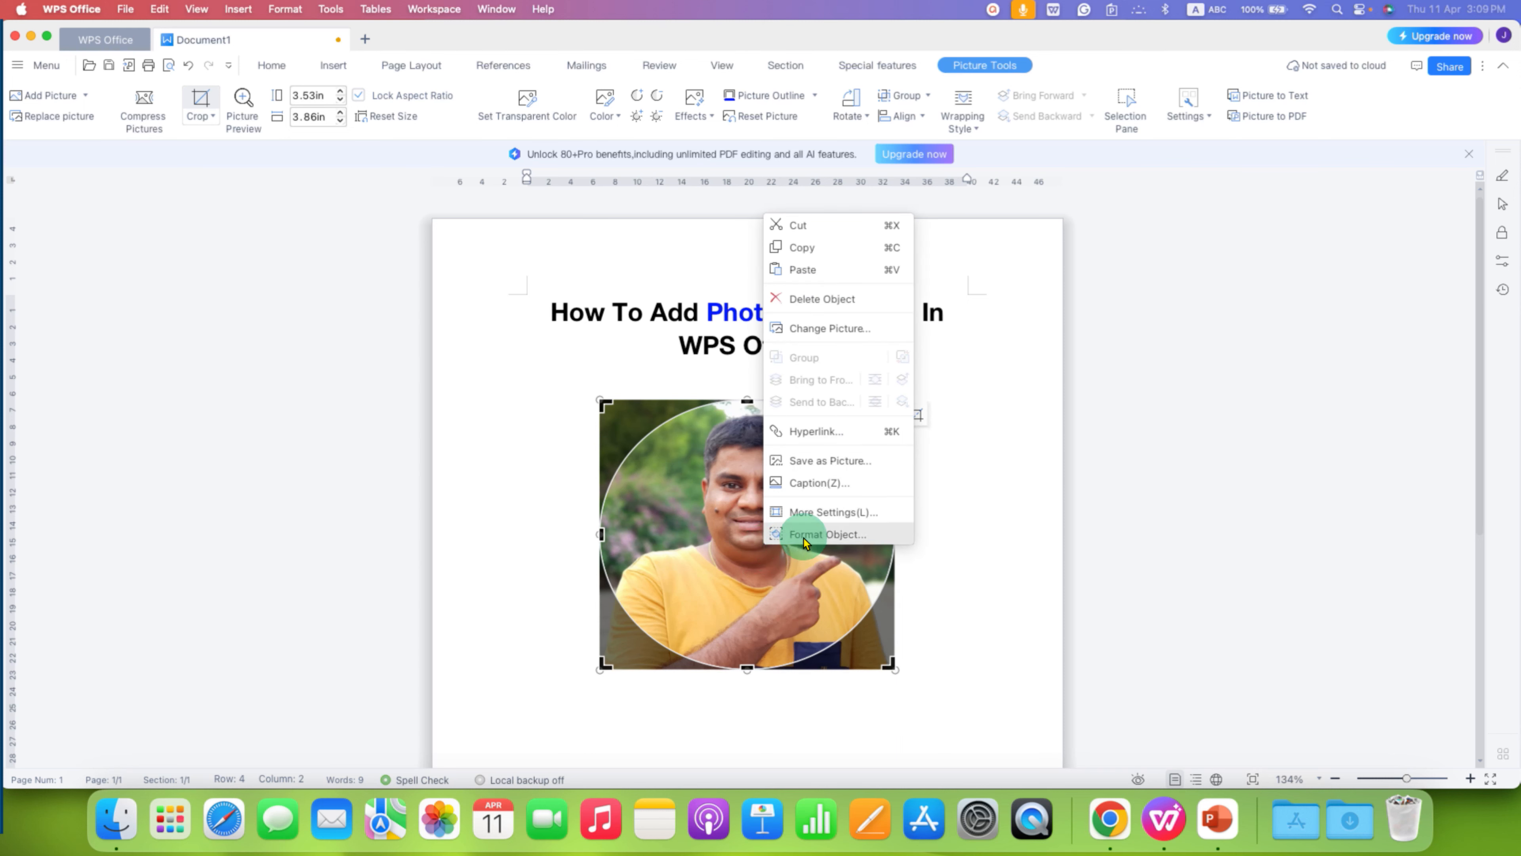
{"action": "left_click", "coordinate": [828, 534]}
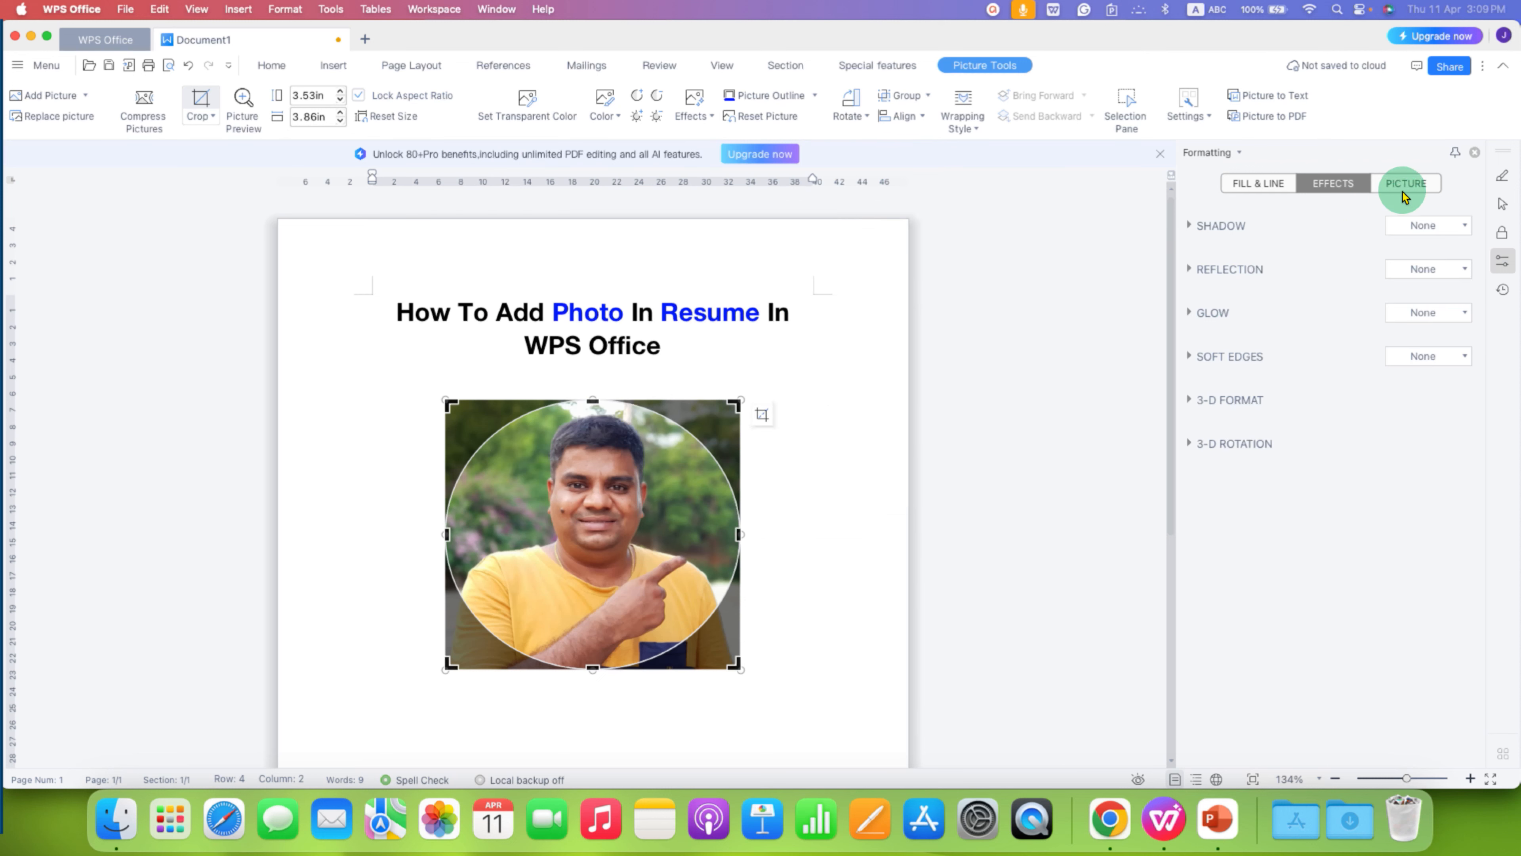
Step: Adjust the crop to a circle and shift the photo so the face is centred inside it
{"action": "left_click", "coordinate": [1406, 183]}
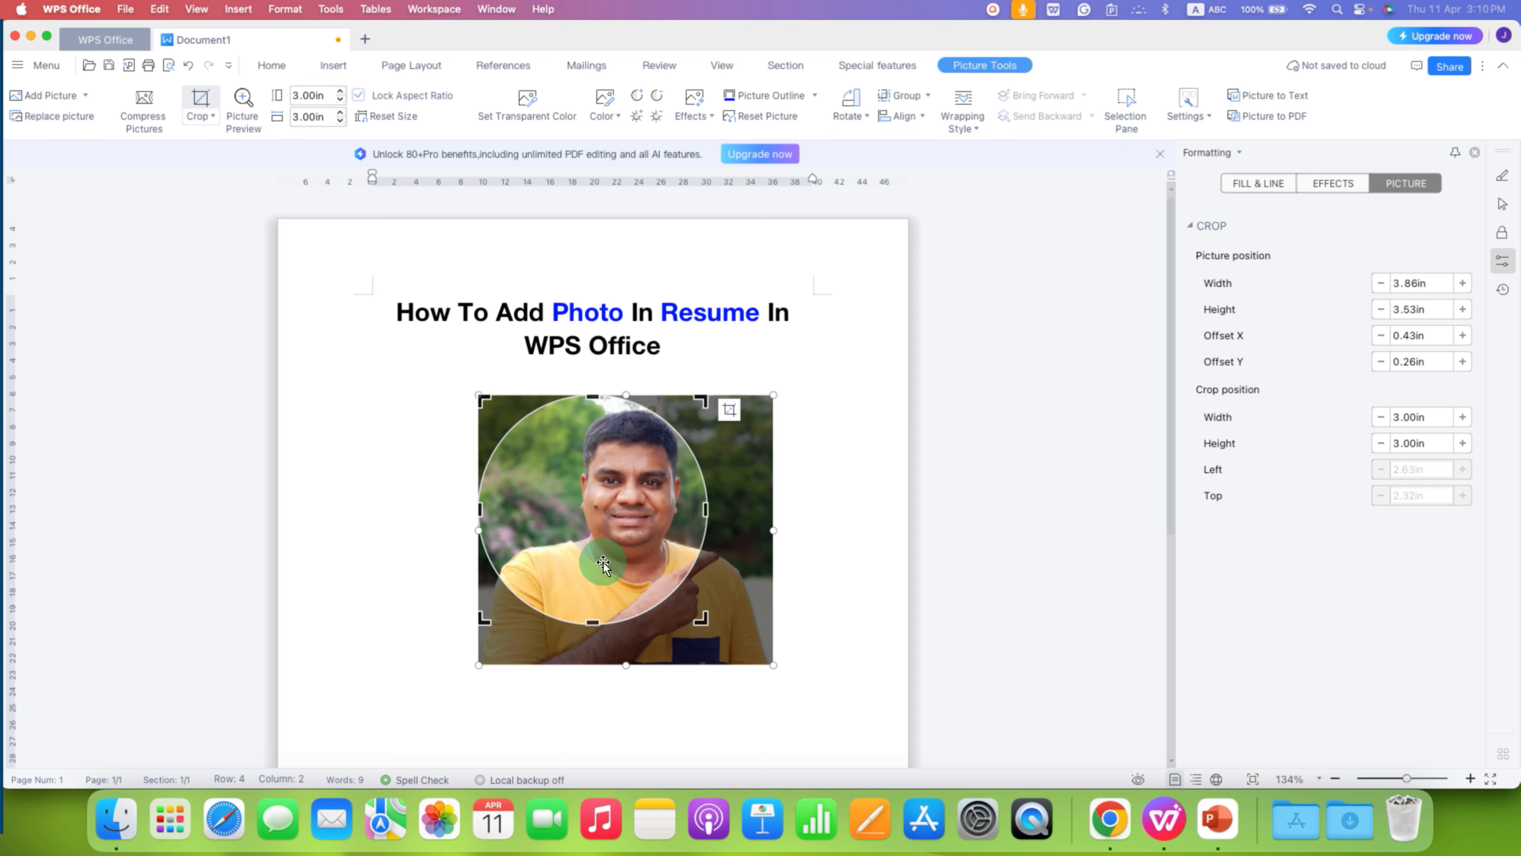
{"action": "mouse_move", "coordinate": [565, 561]}
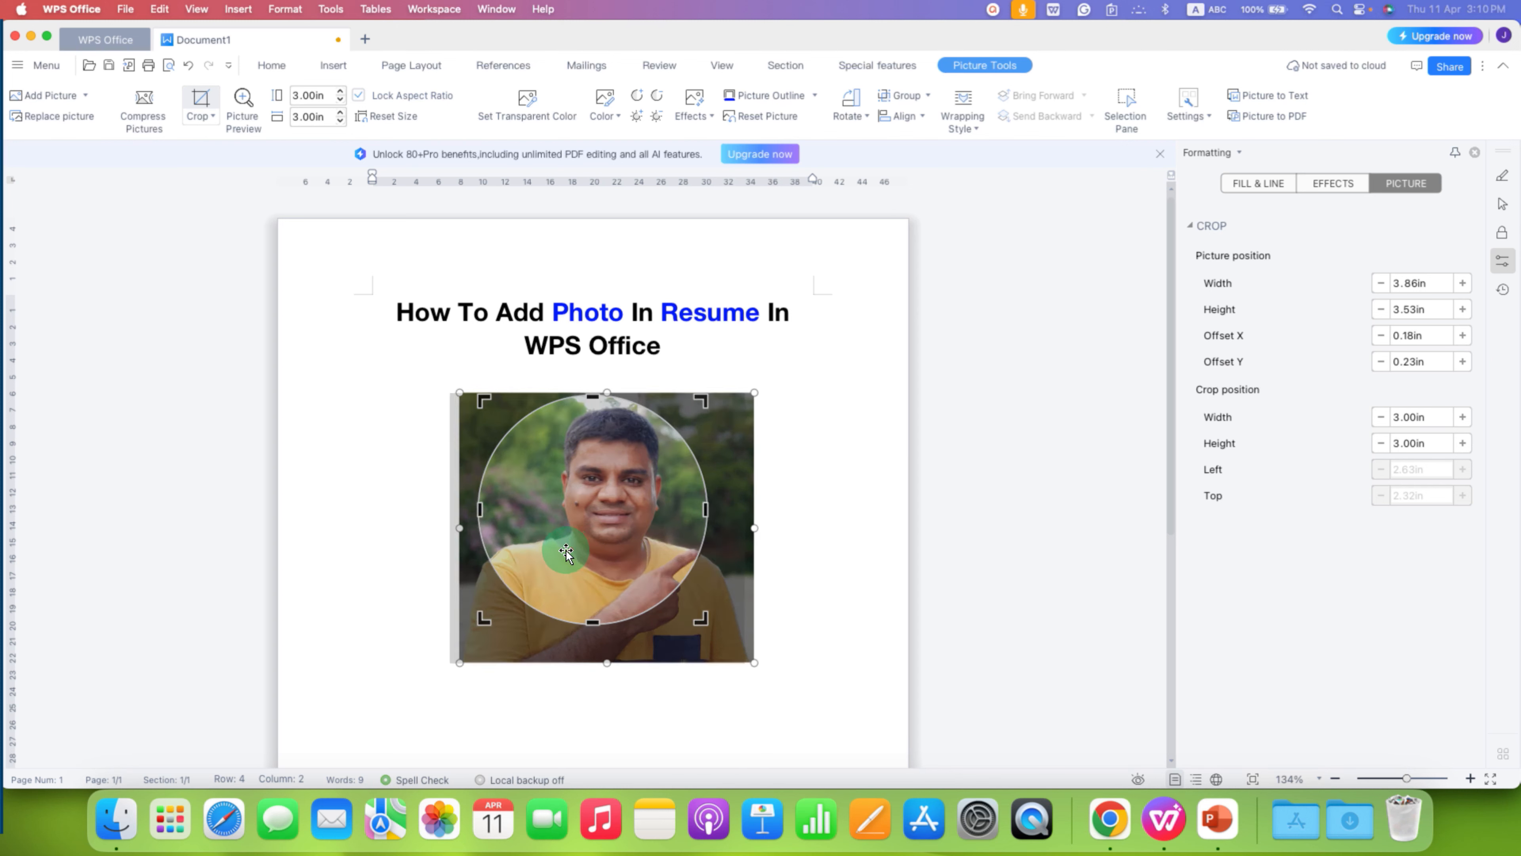
{"action": "left_click_drag", "start_coordinate": [567, 553], "coordinate": [592, 553]}
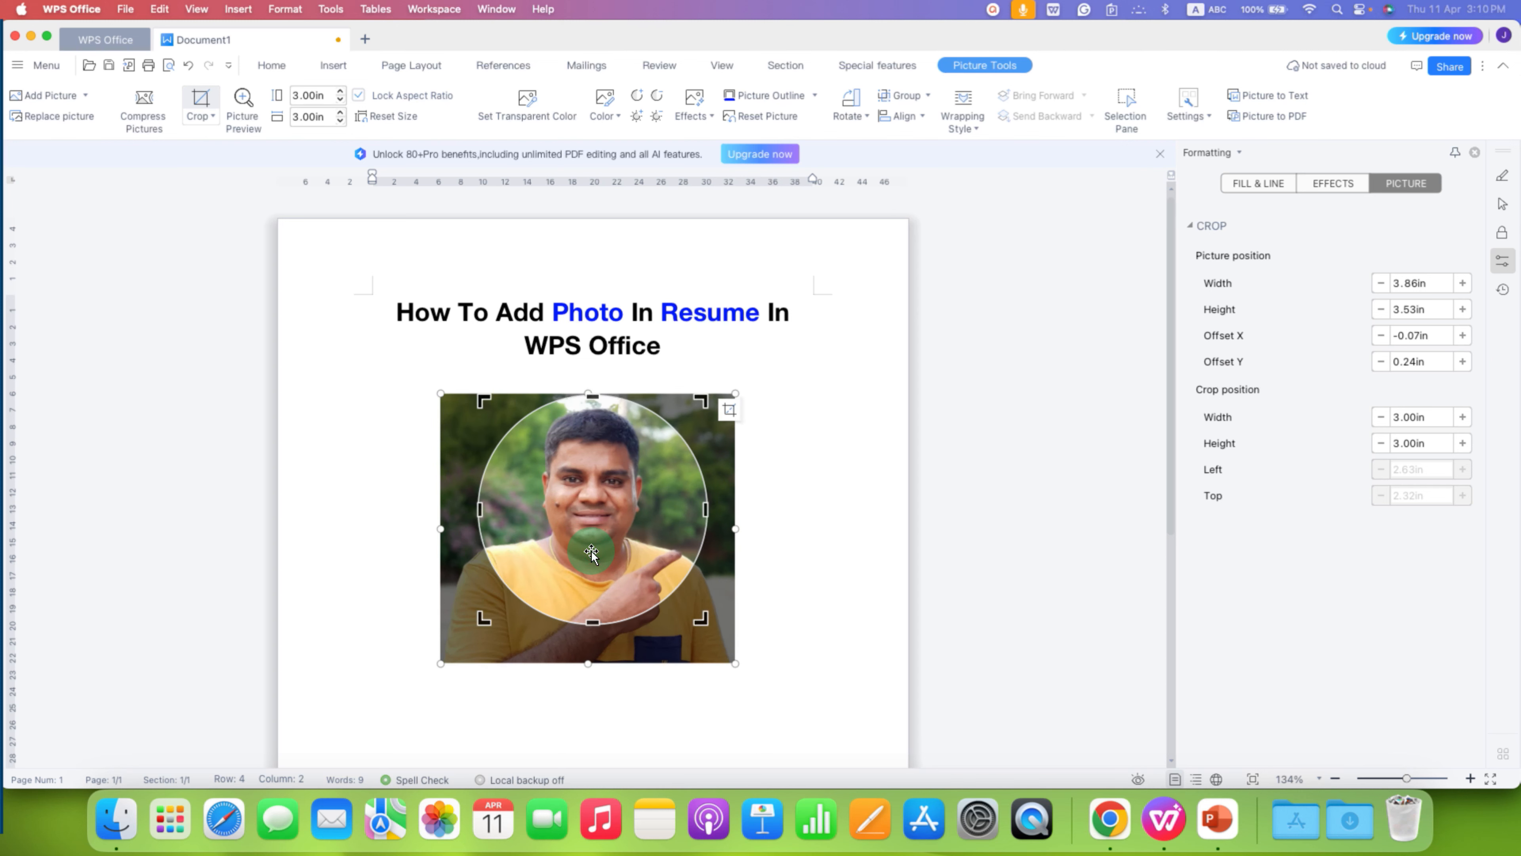
{"action": "mouse_move", "coordinate": [599, 584]}
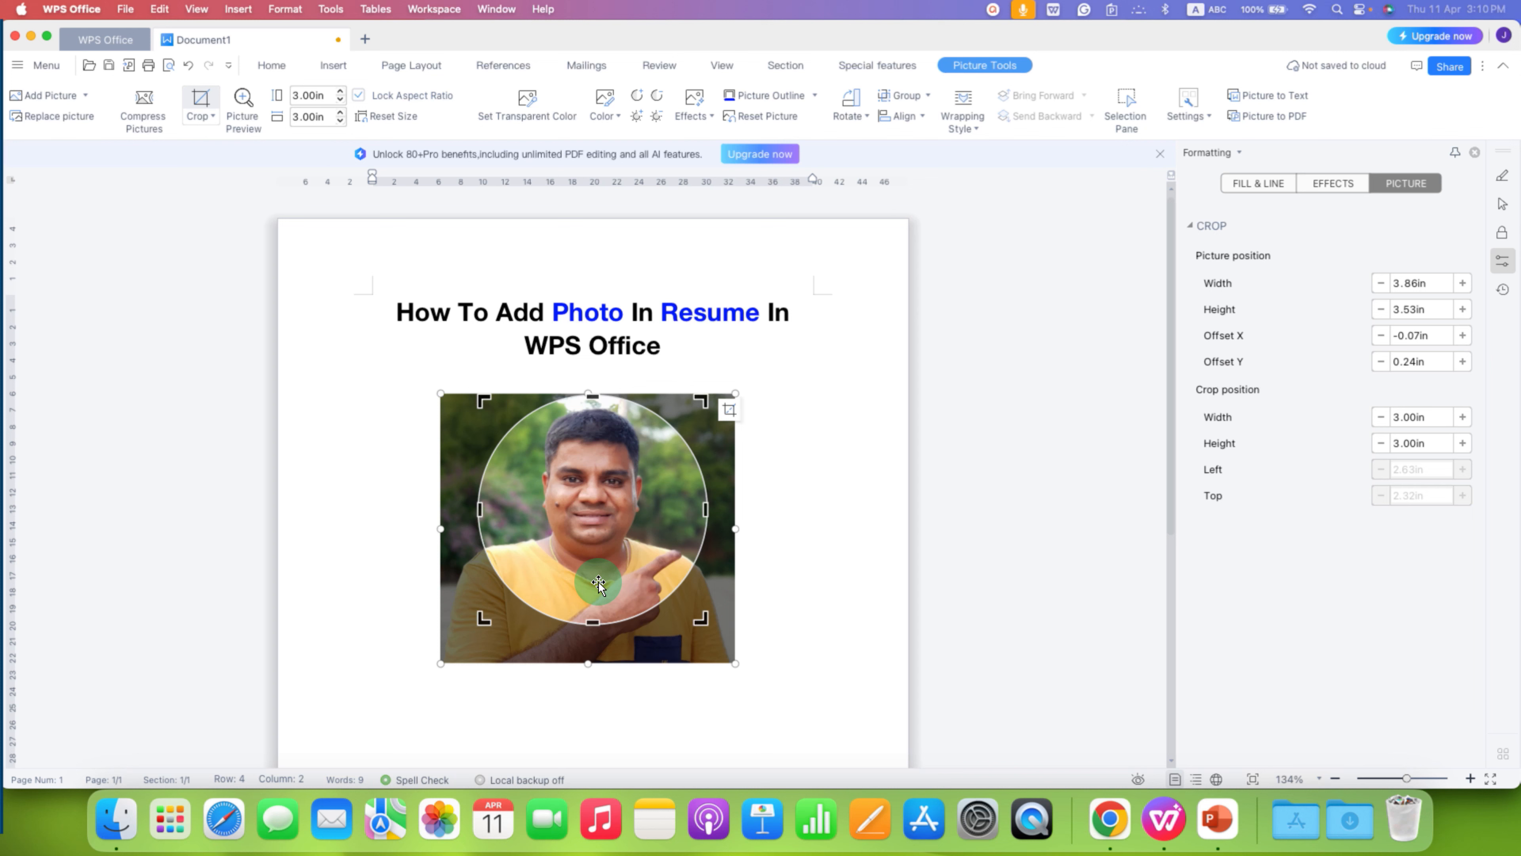
{"action": "mouse_move", "coordinate": [794, 551]}
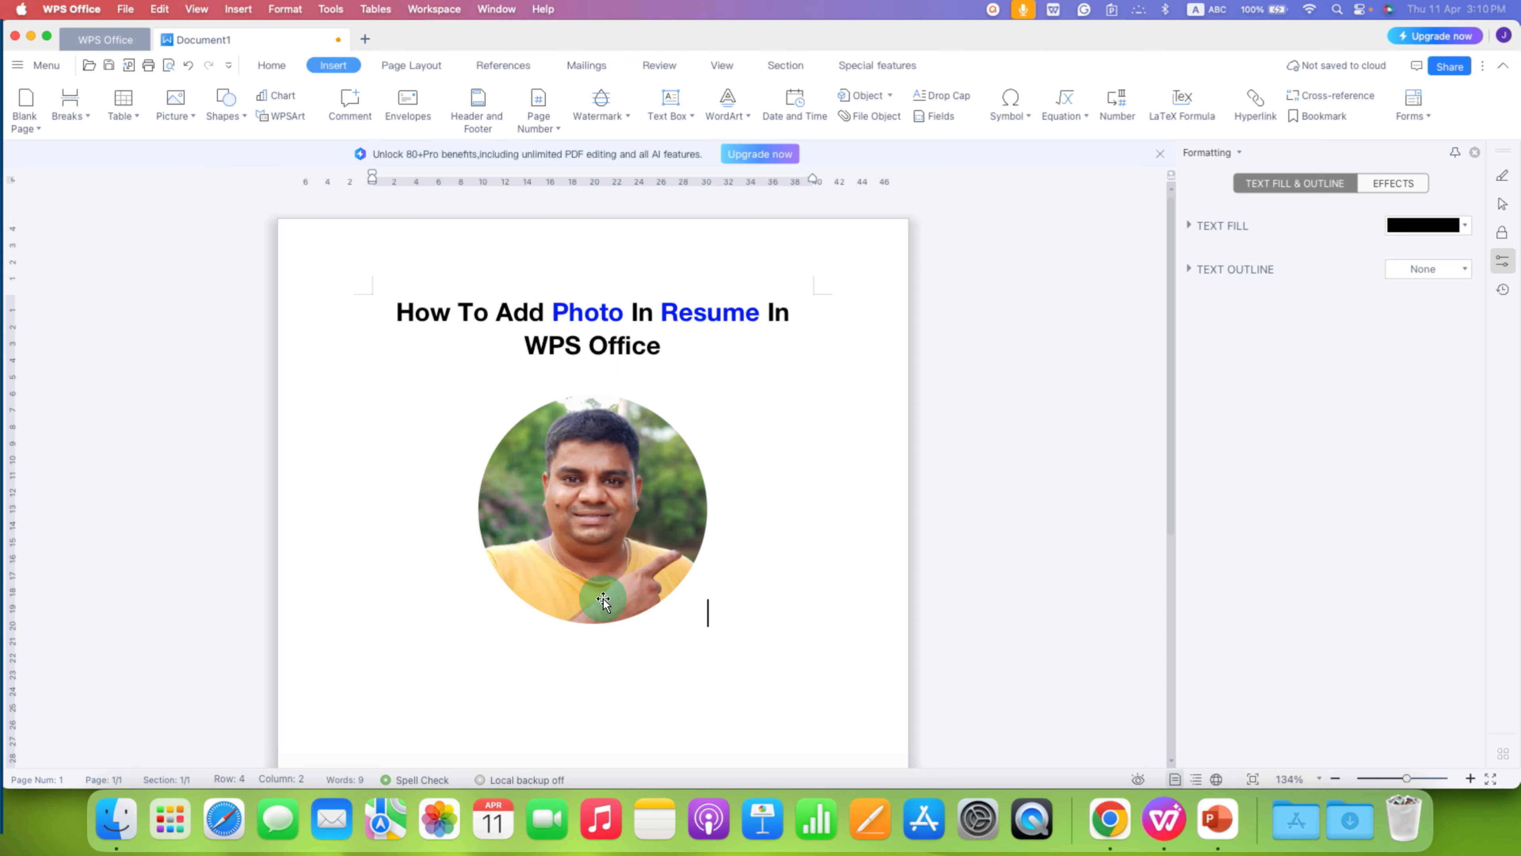
{"action": "mouse_move", "coordinate": [696, 474]}
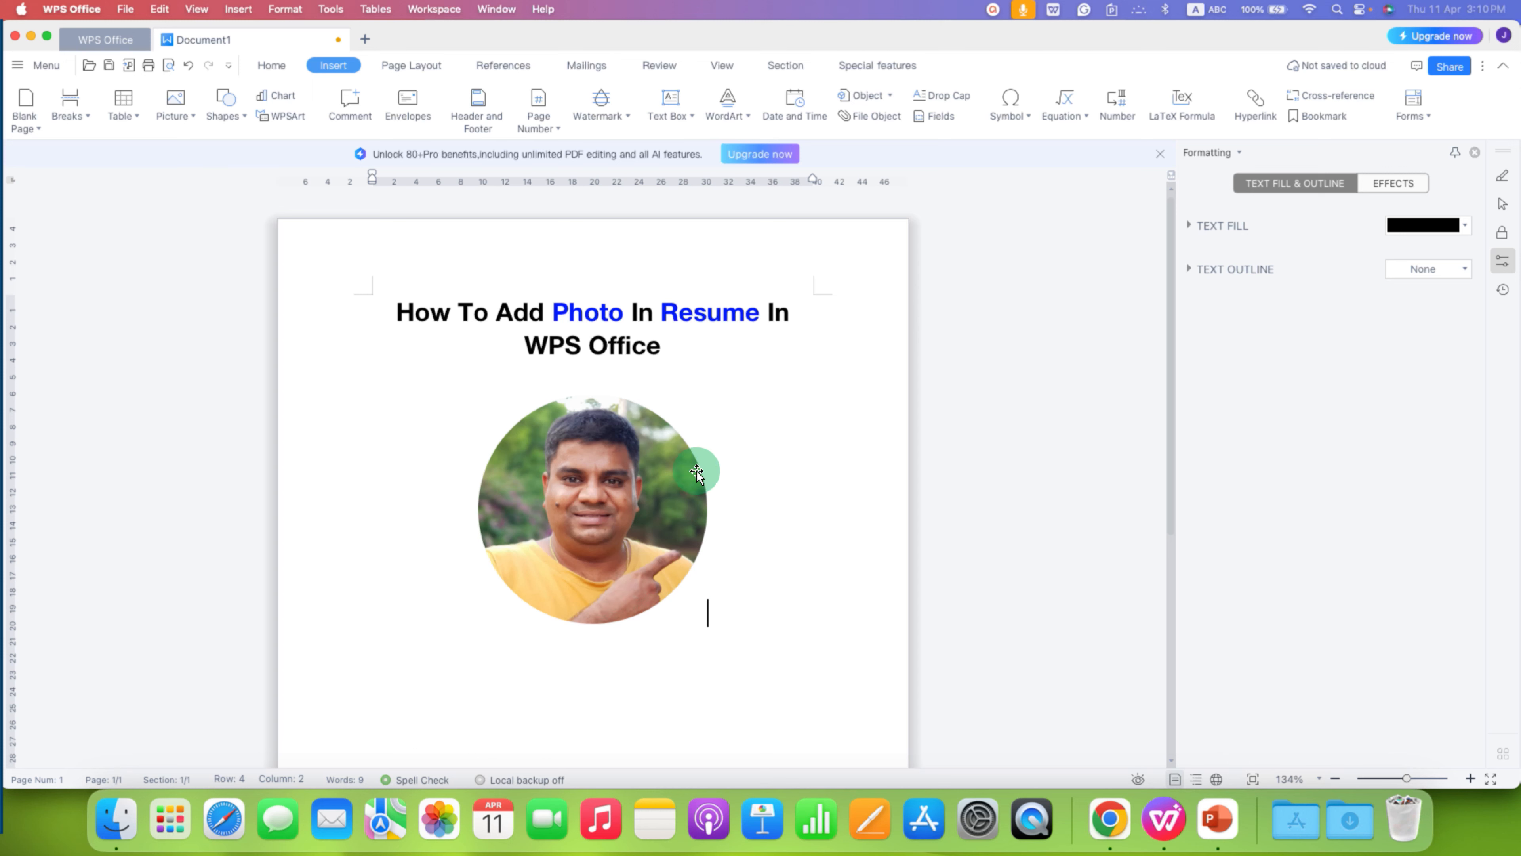
{"action": "mouse_move", "coordinate": [500, 563]}
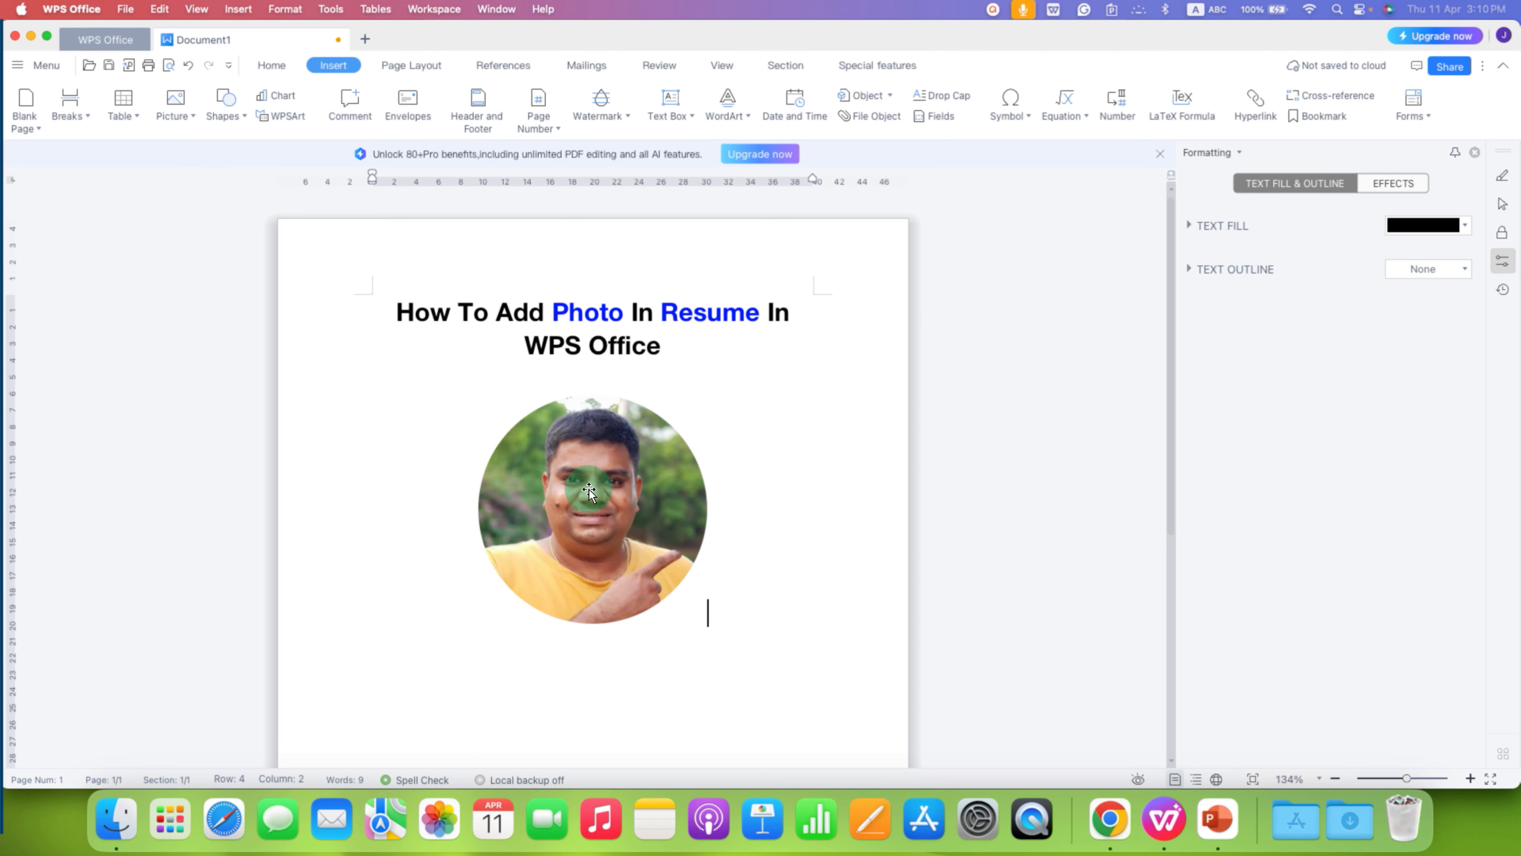
Step: Give the circular photo a thin solid single-line outline coloured black
{"action": "left_click", "coordinate": [592, 509]}
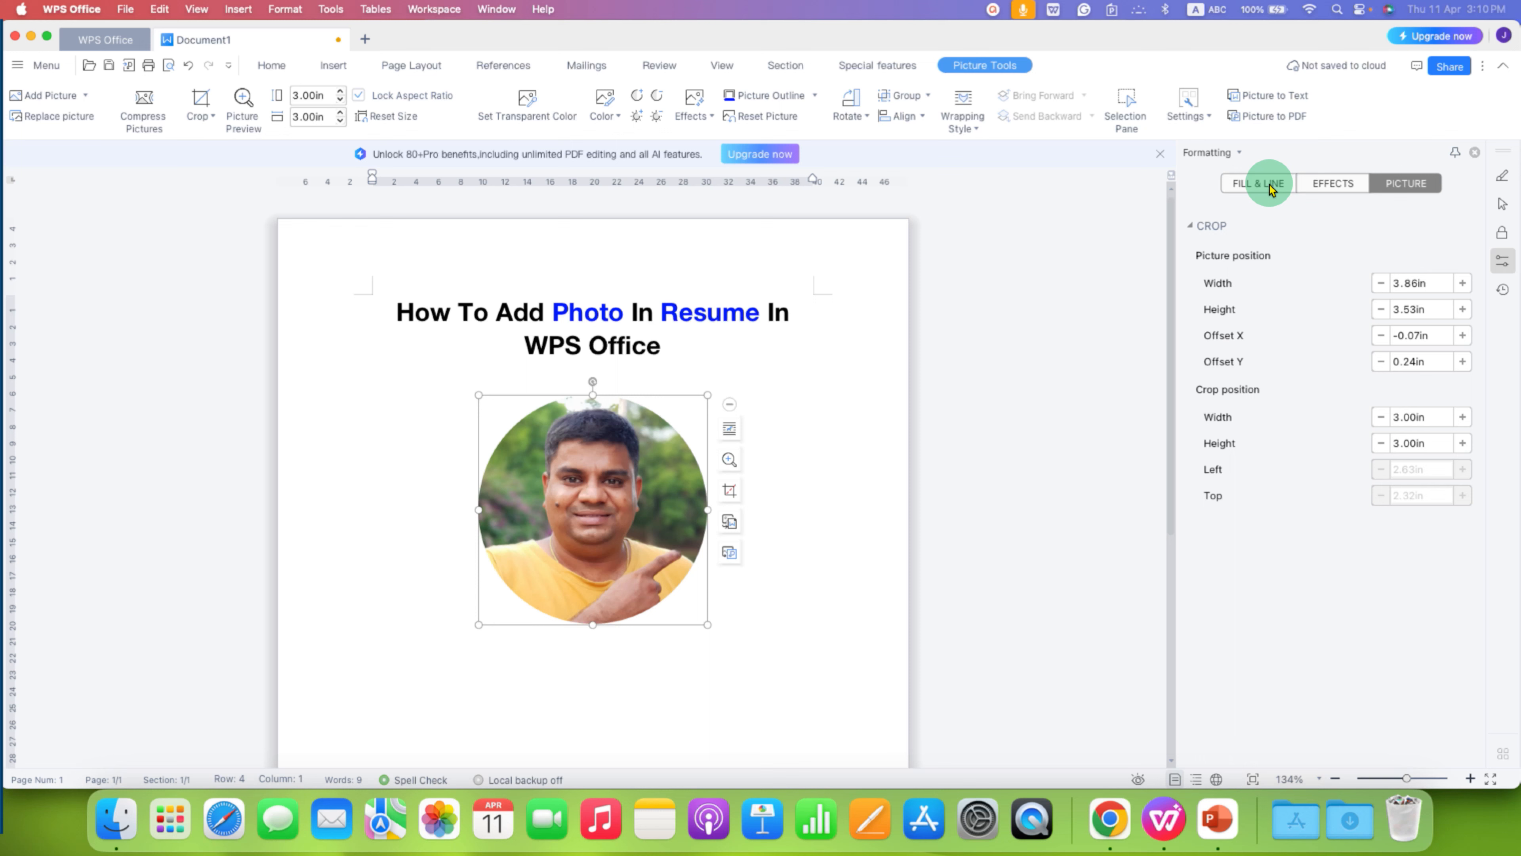
{"action": "left_click", "coordinate": [1257, 183]}
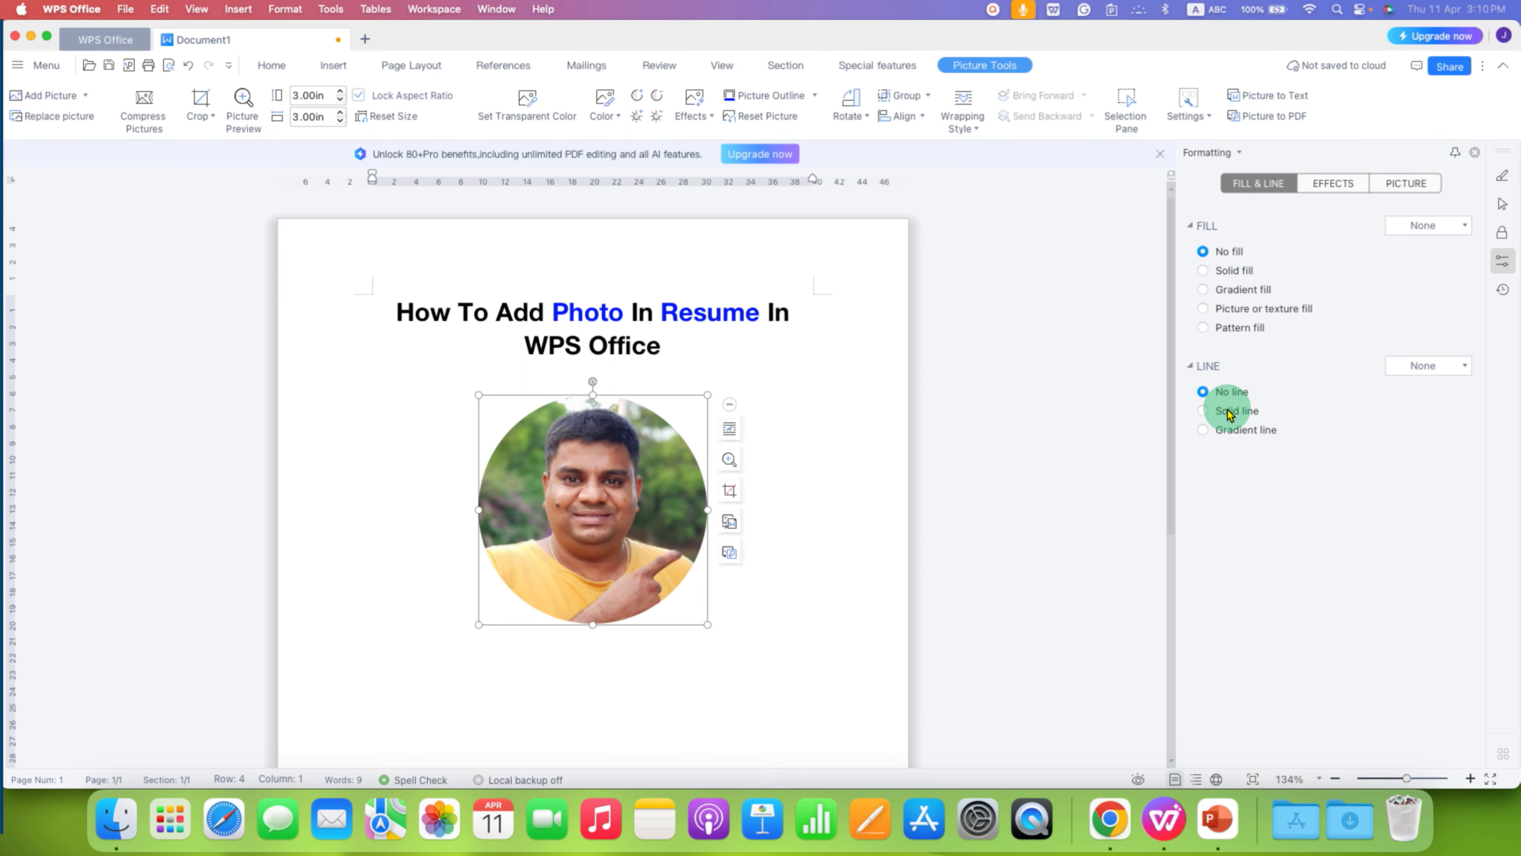
{"action": "left_click", "coordinate": [1202, 410]}
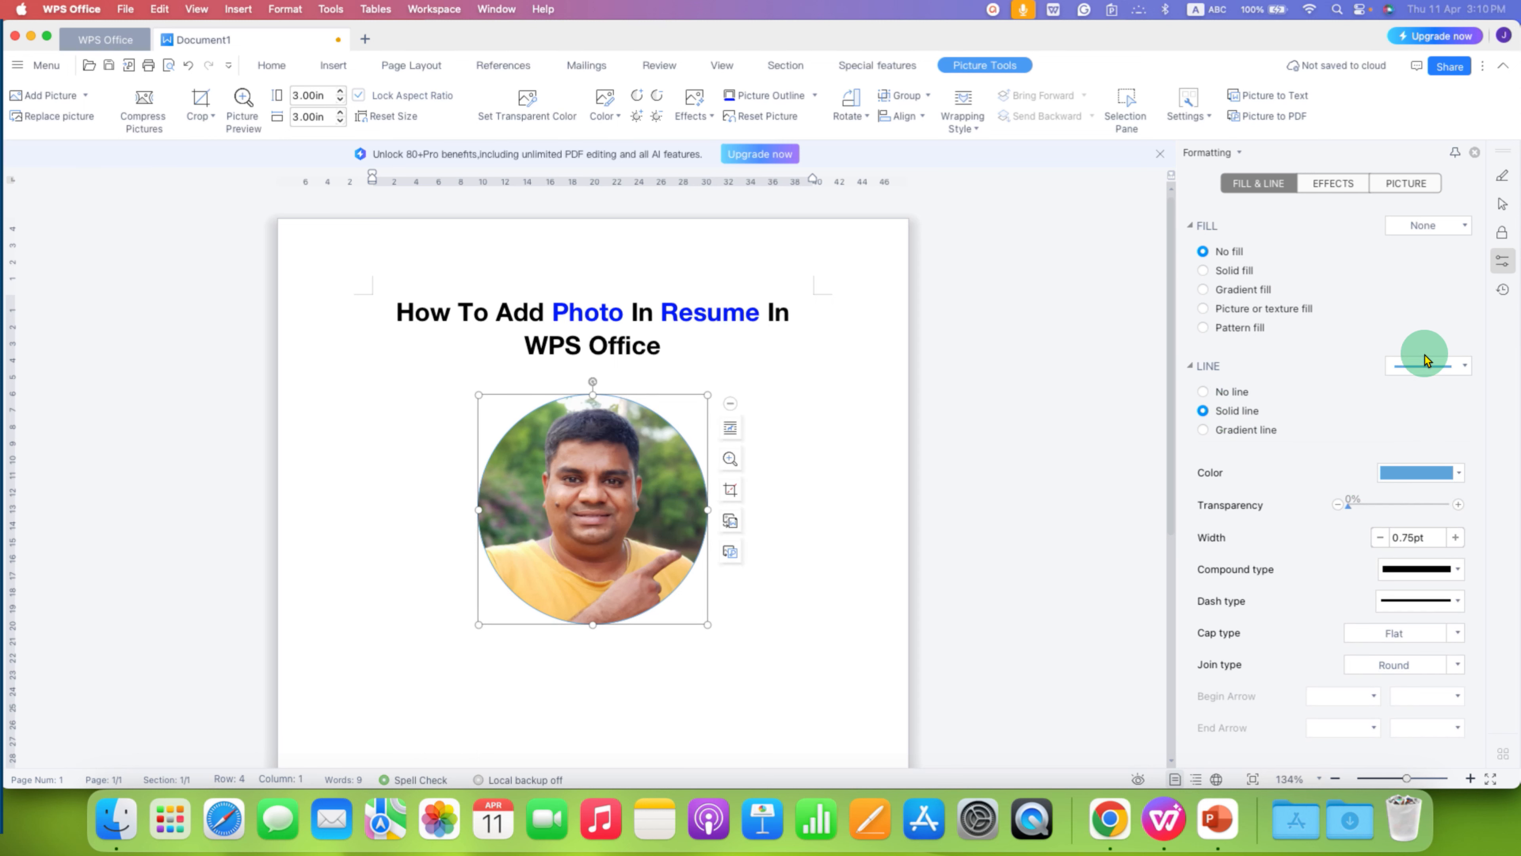
{"action": "left_click", "coordinate": [1464, 366]}
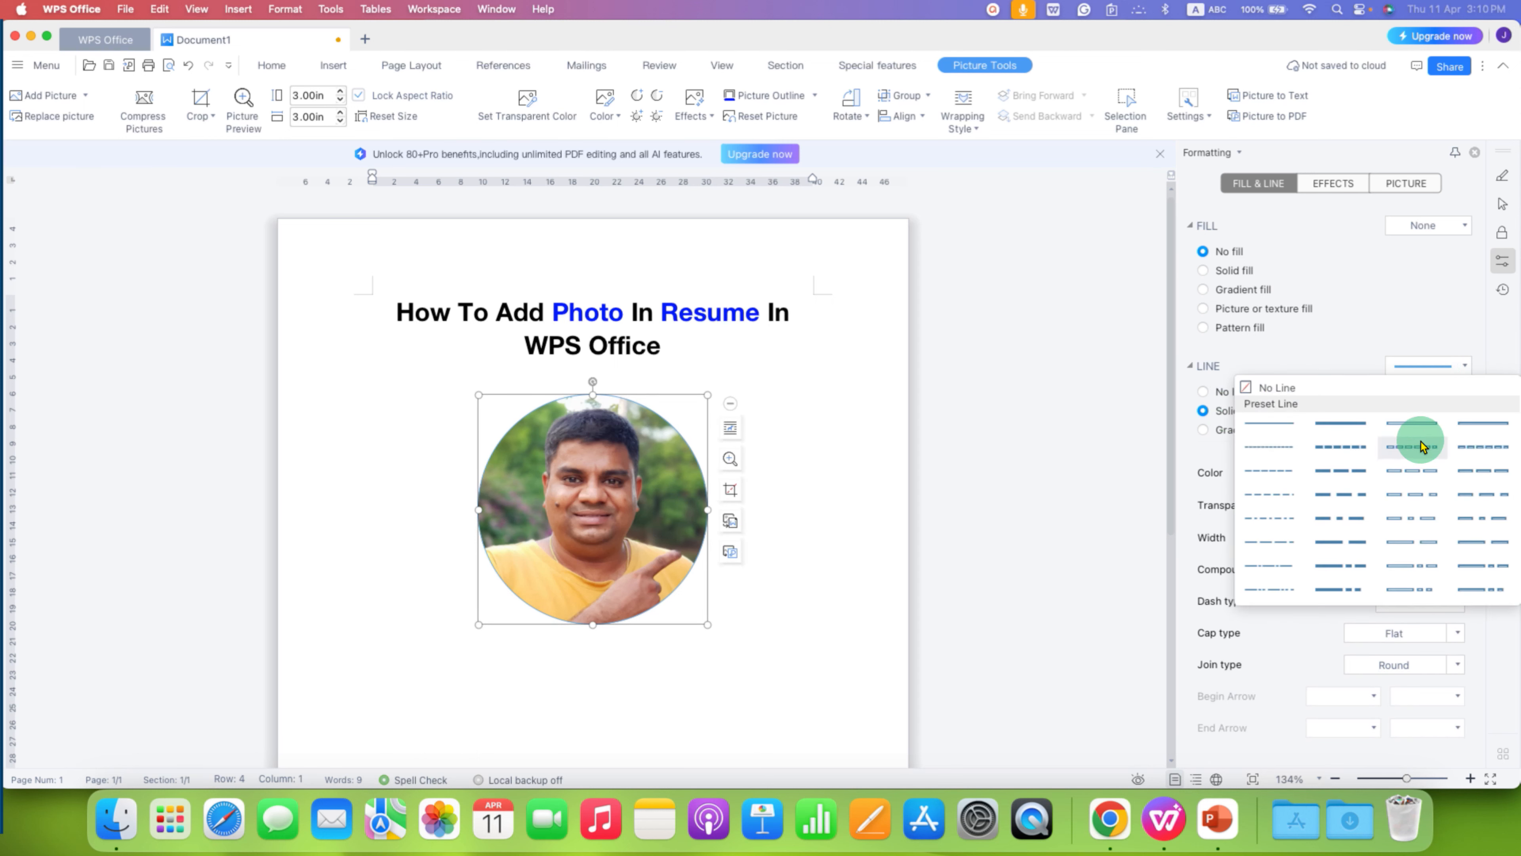
{"action": "mouse_move", "coordinate": [1291, 431]}
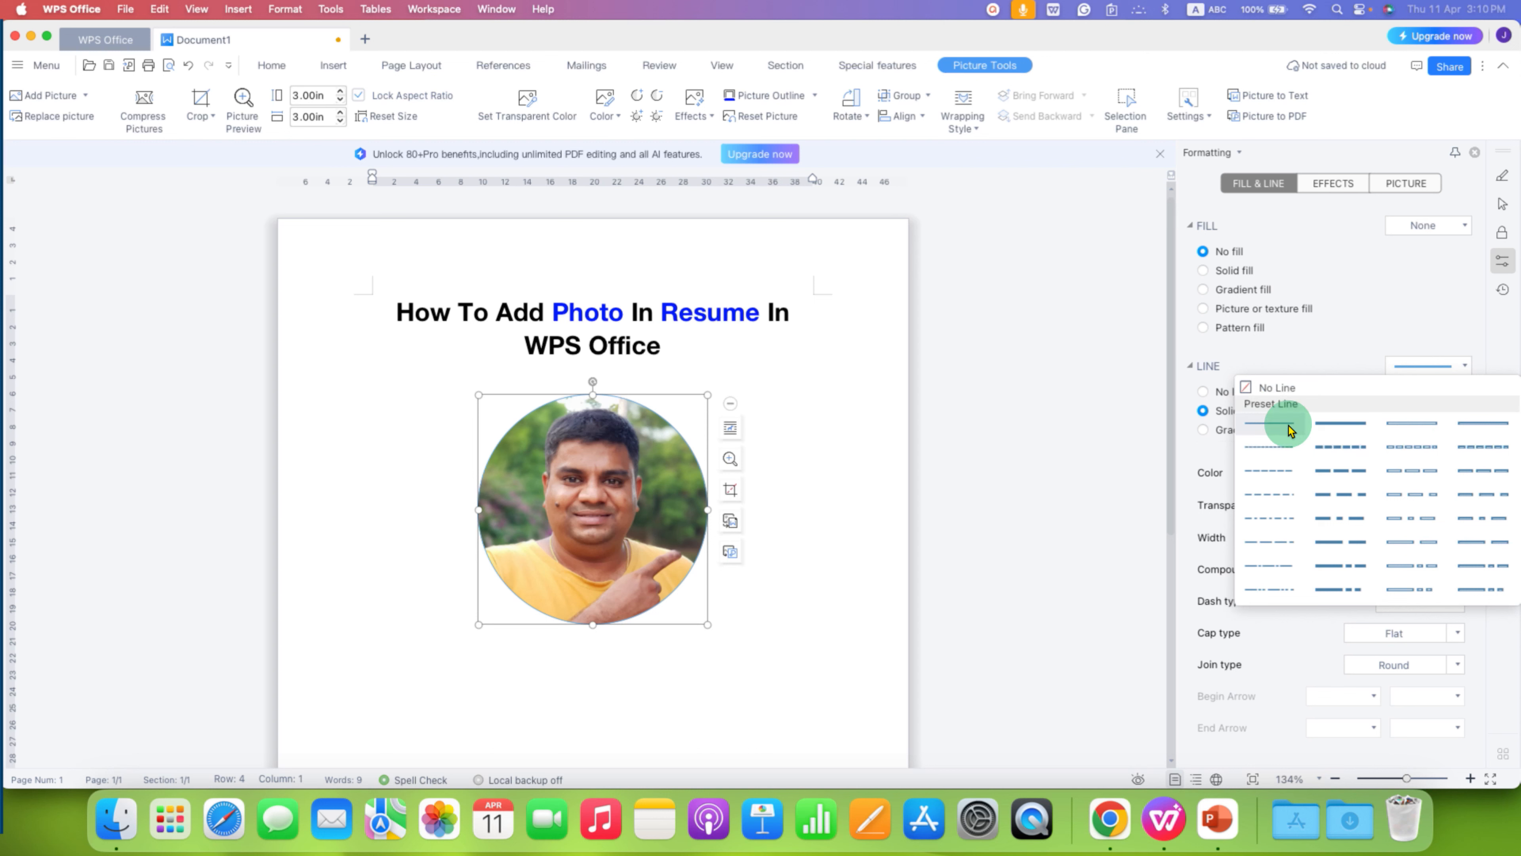
{"action": "mouse_move", "coordinate": [1271, 427]}
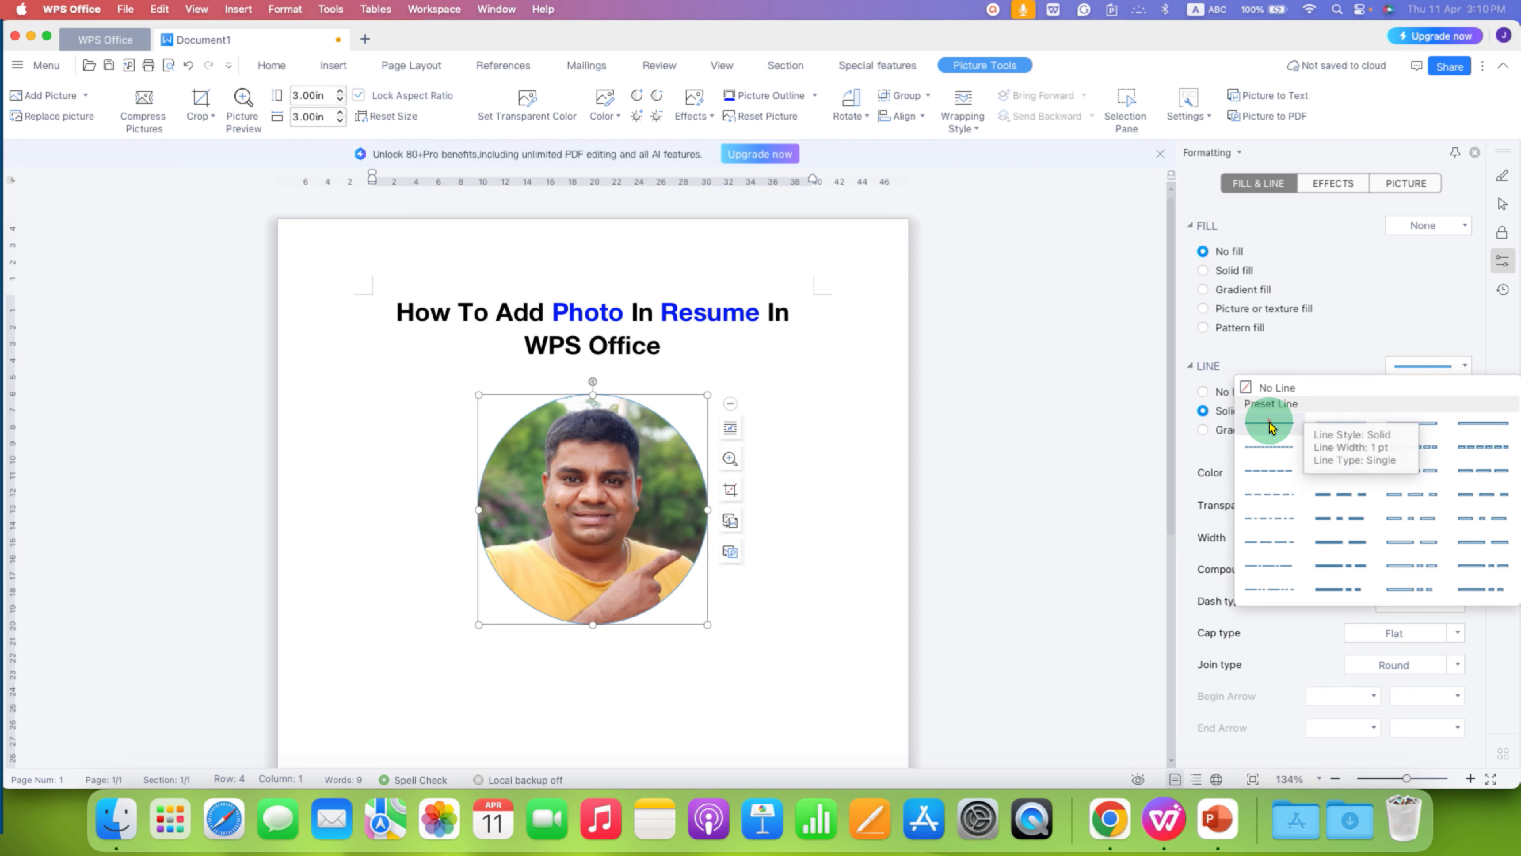
{"action": "left_click", "coordinate": [1268, 422]}
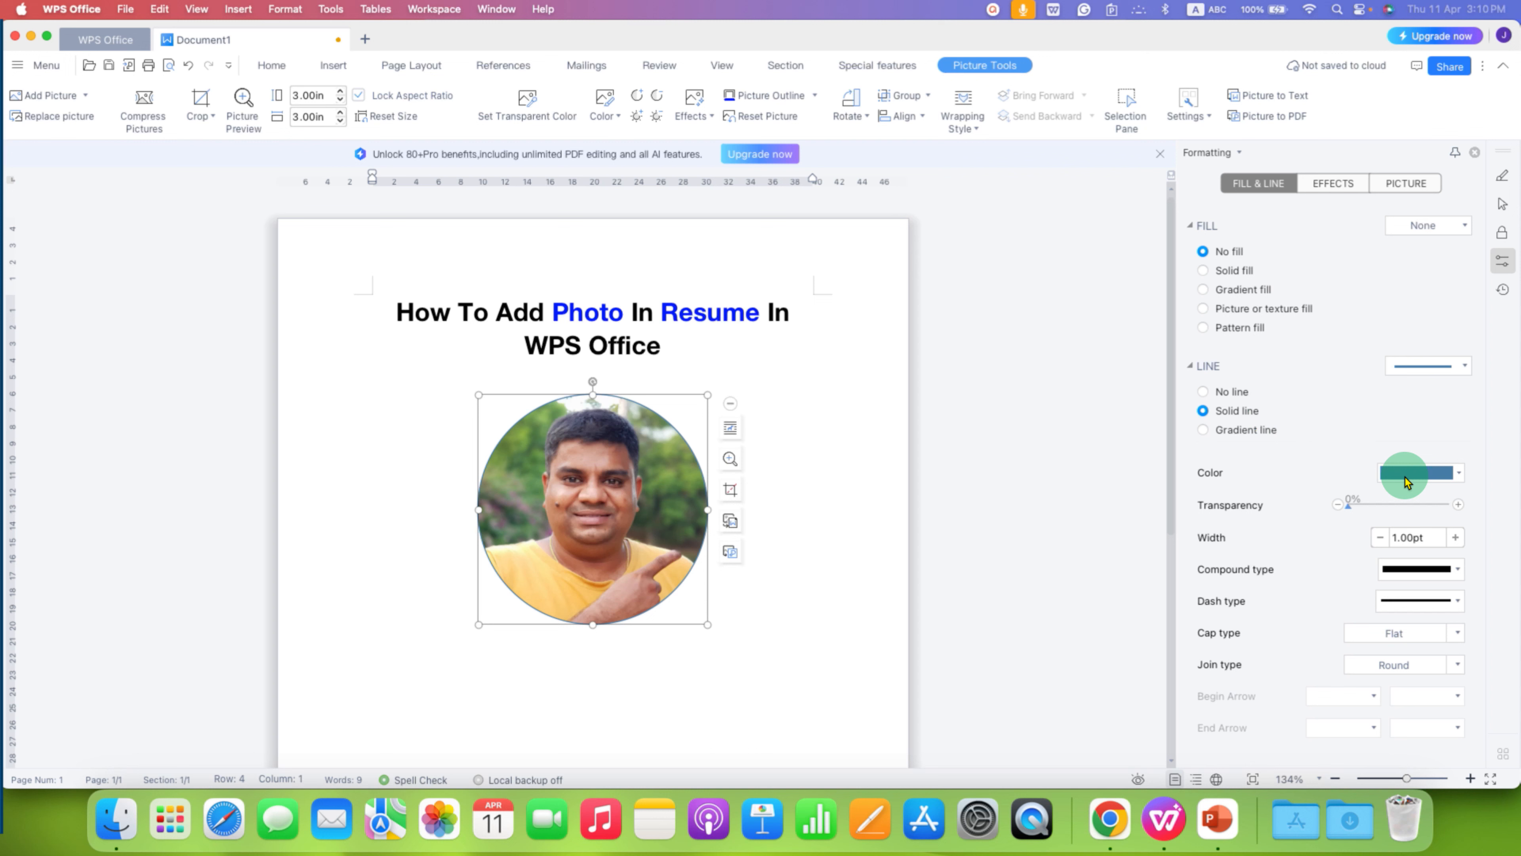
{"action": "left_click", "coordinate": [1457, 473]}
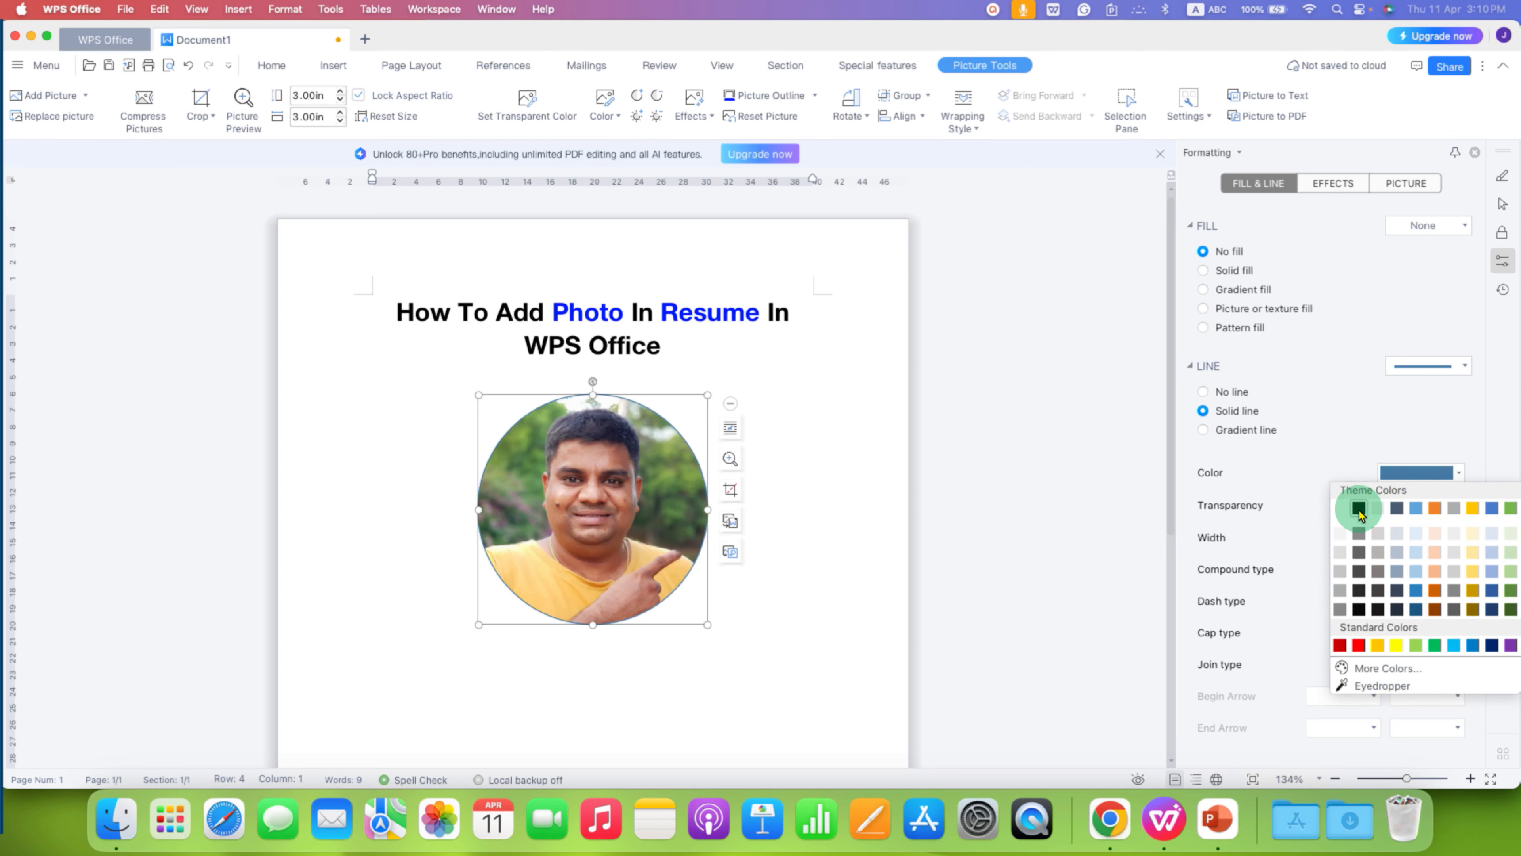
{"action": "left_click", "coordinate": [1357, 509]}
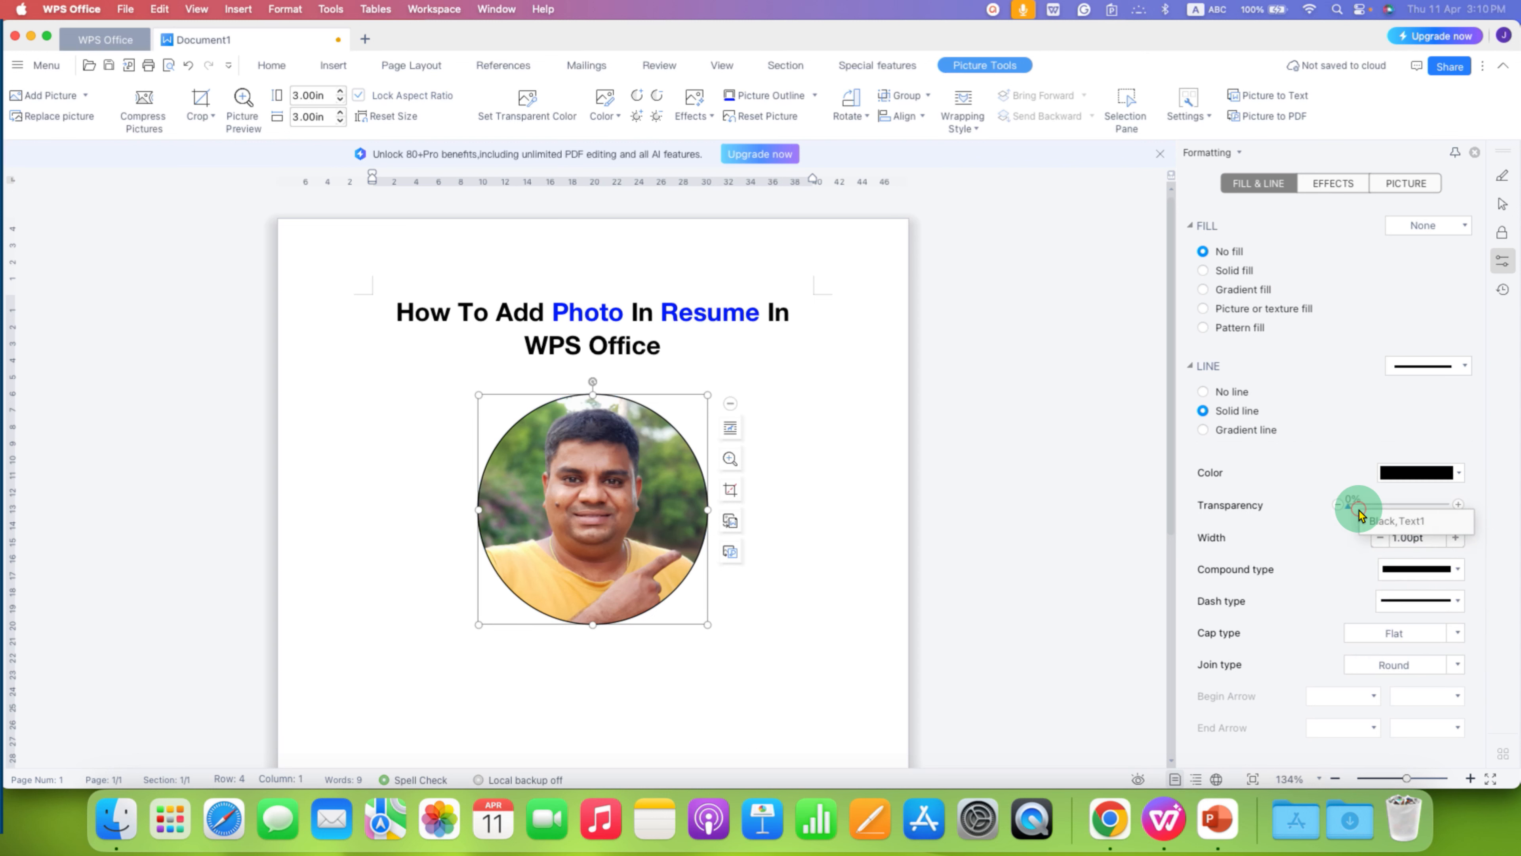
{"action": "mouse_move", "coordinate": [693, 462]}
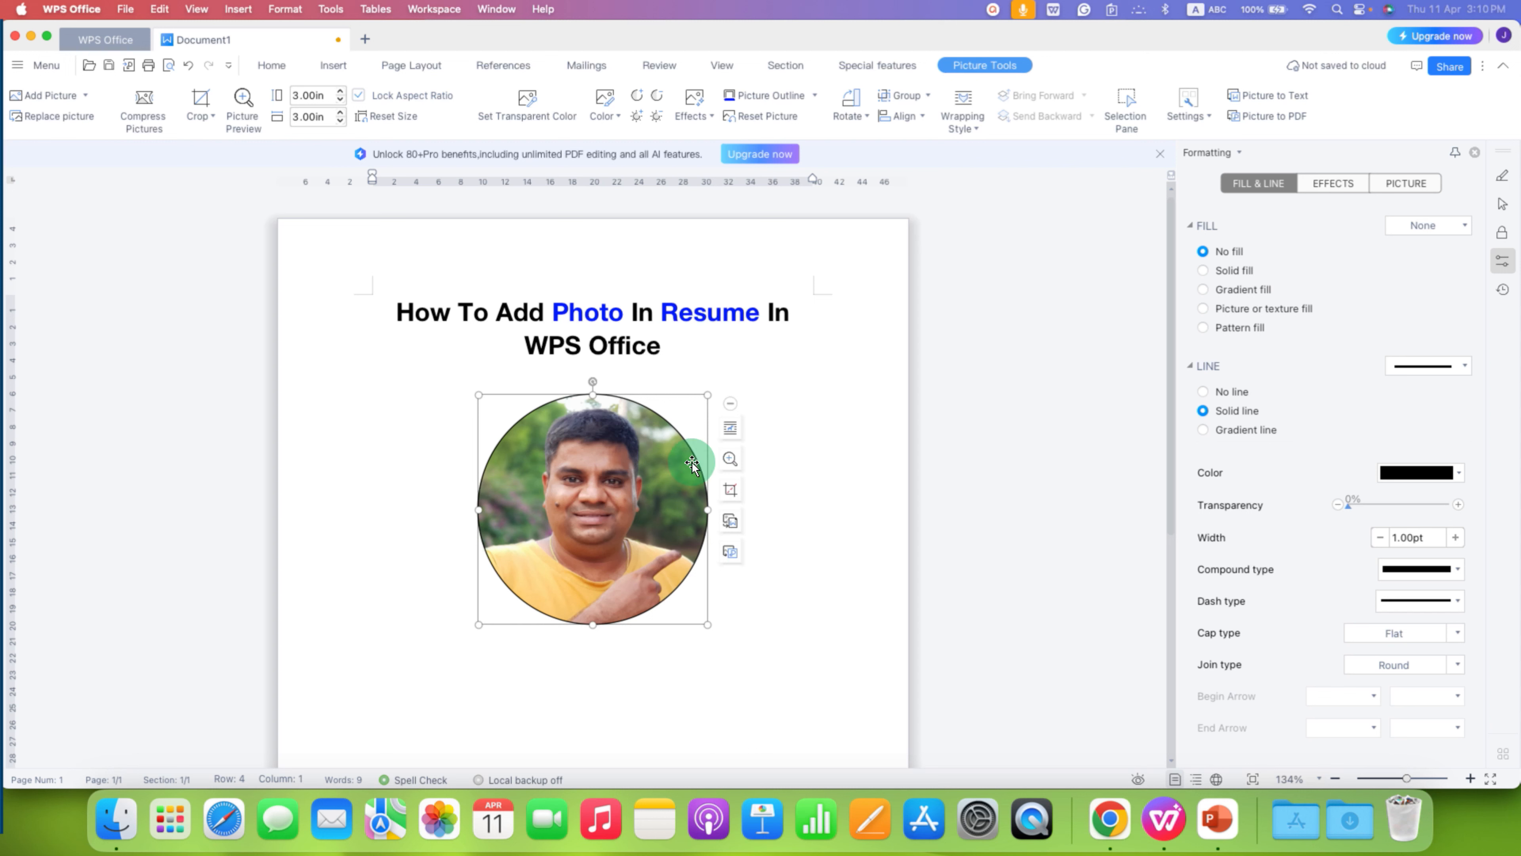
{"action": "mouse_move", "coordinate": [782, 608]}
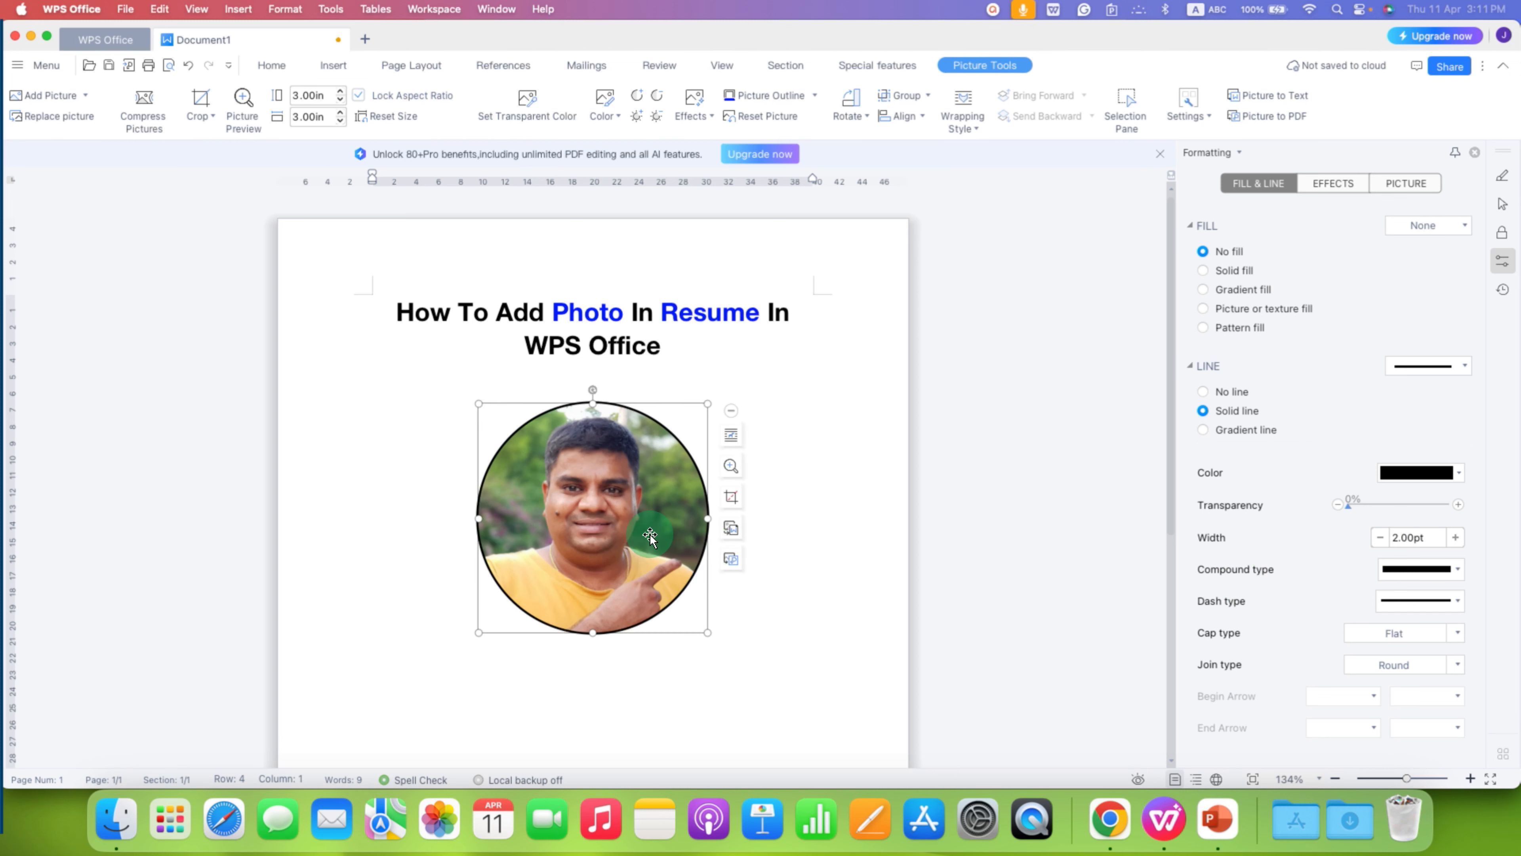
Step: Set the bordered photo's text wrapping to In front of text via the Size and layout options
{"action": "left_click", "coordinate": [333, 65]}
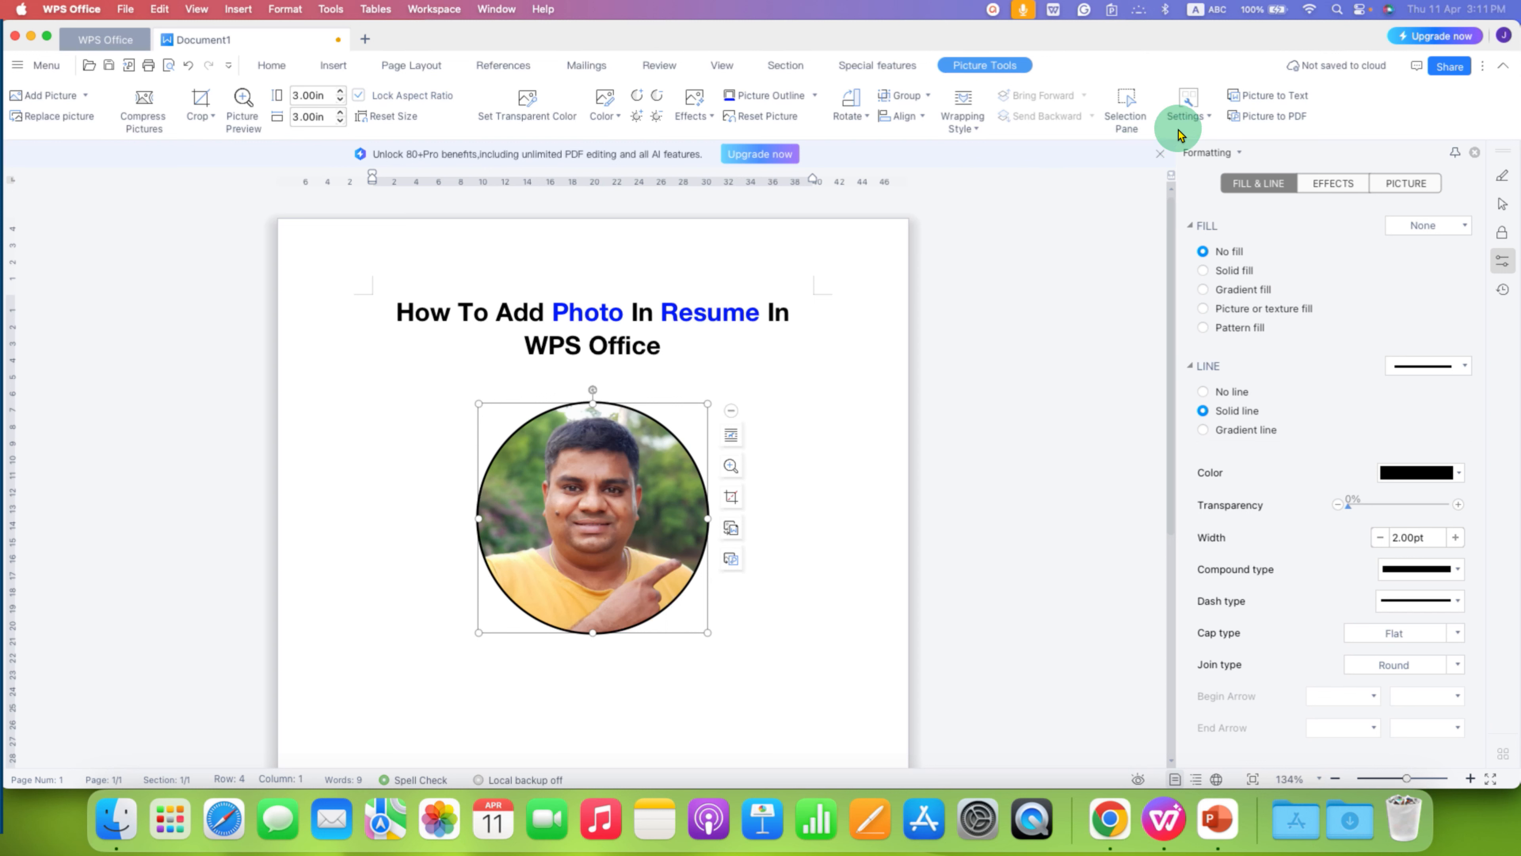
{"action": "left_click", "coordinate": [1187, 108]}
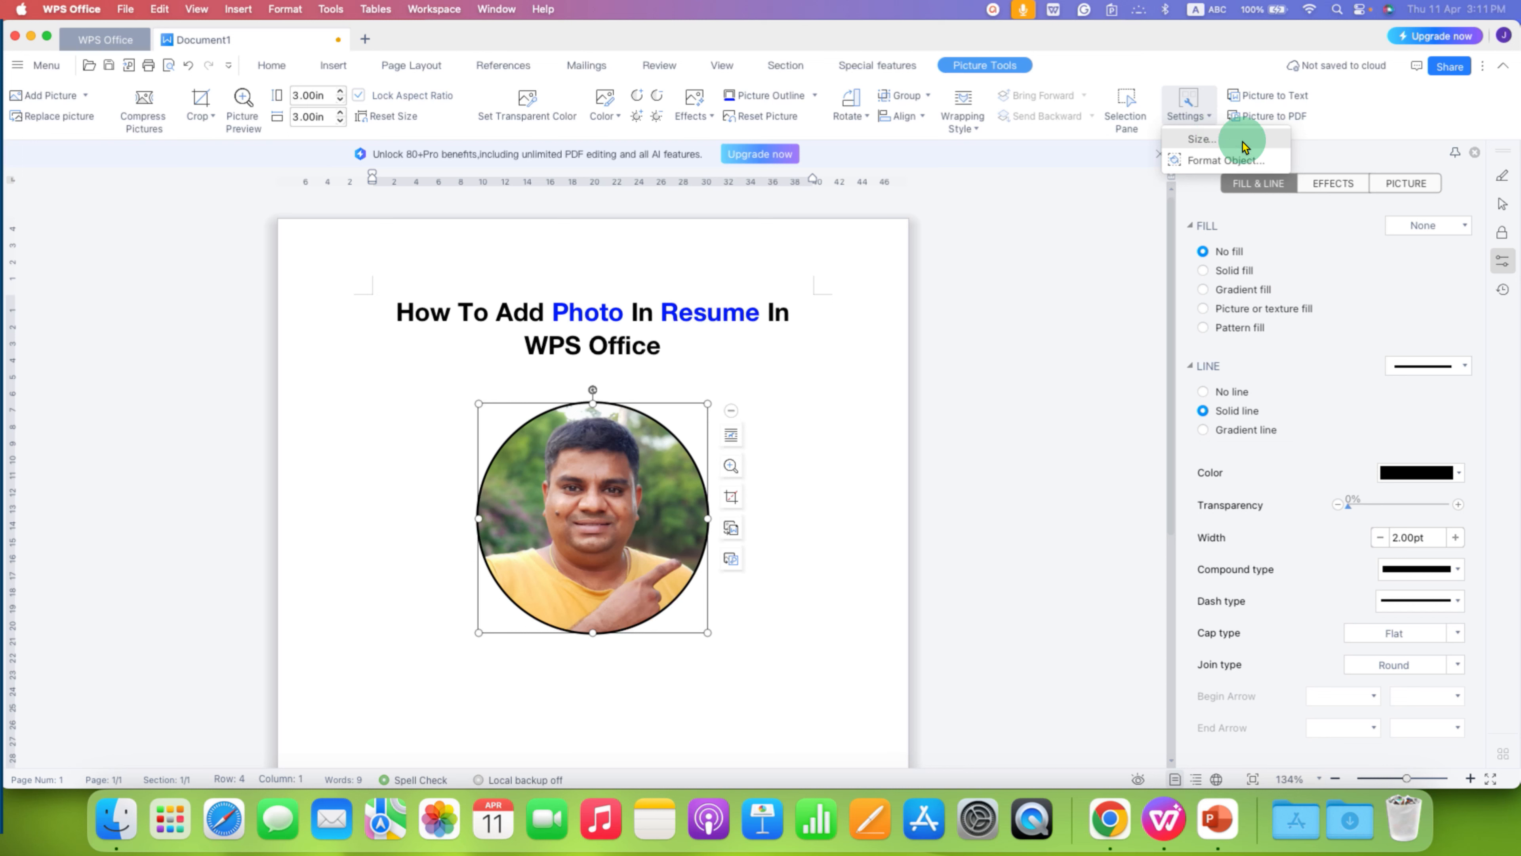
{"action": "left_click", "coordinate": [1201, 139]}
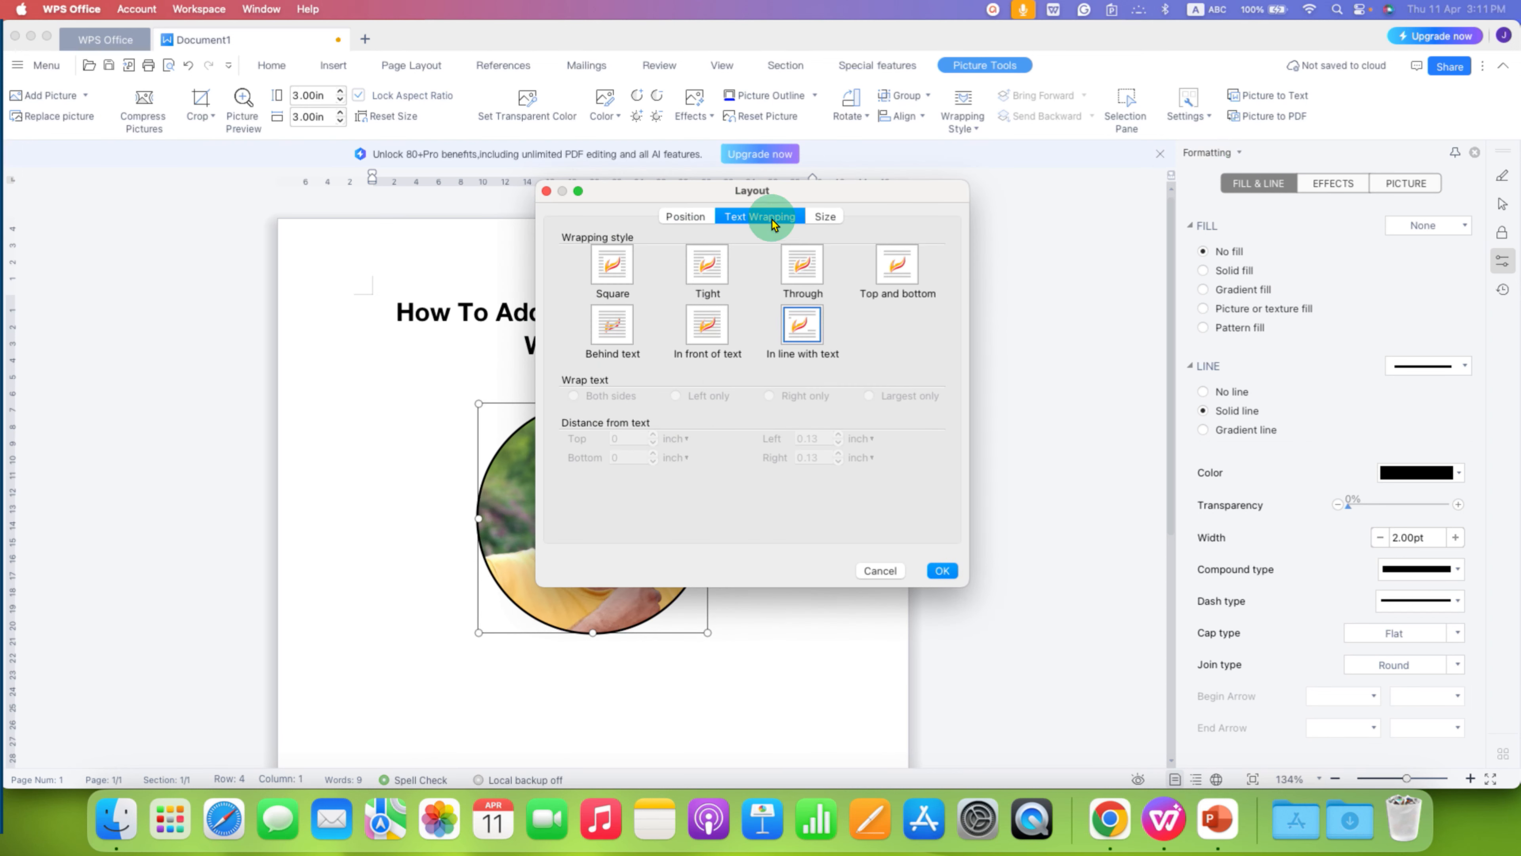
{"action": "mouse_move", "coordinate": [766, 221]}
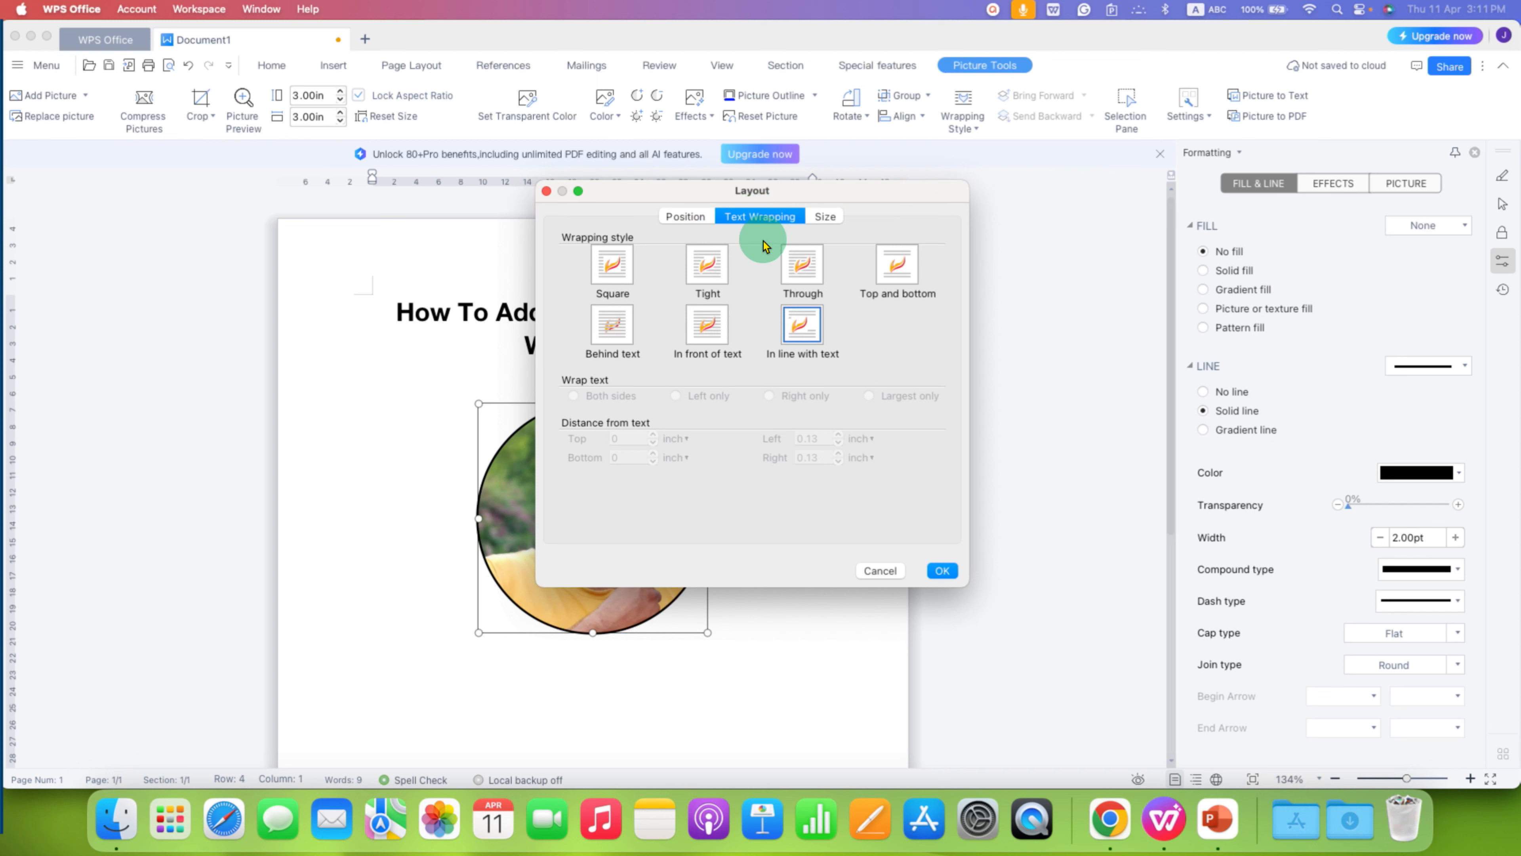
{"action": "mouse_move", "coordinate": [707, 325]}
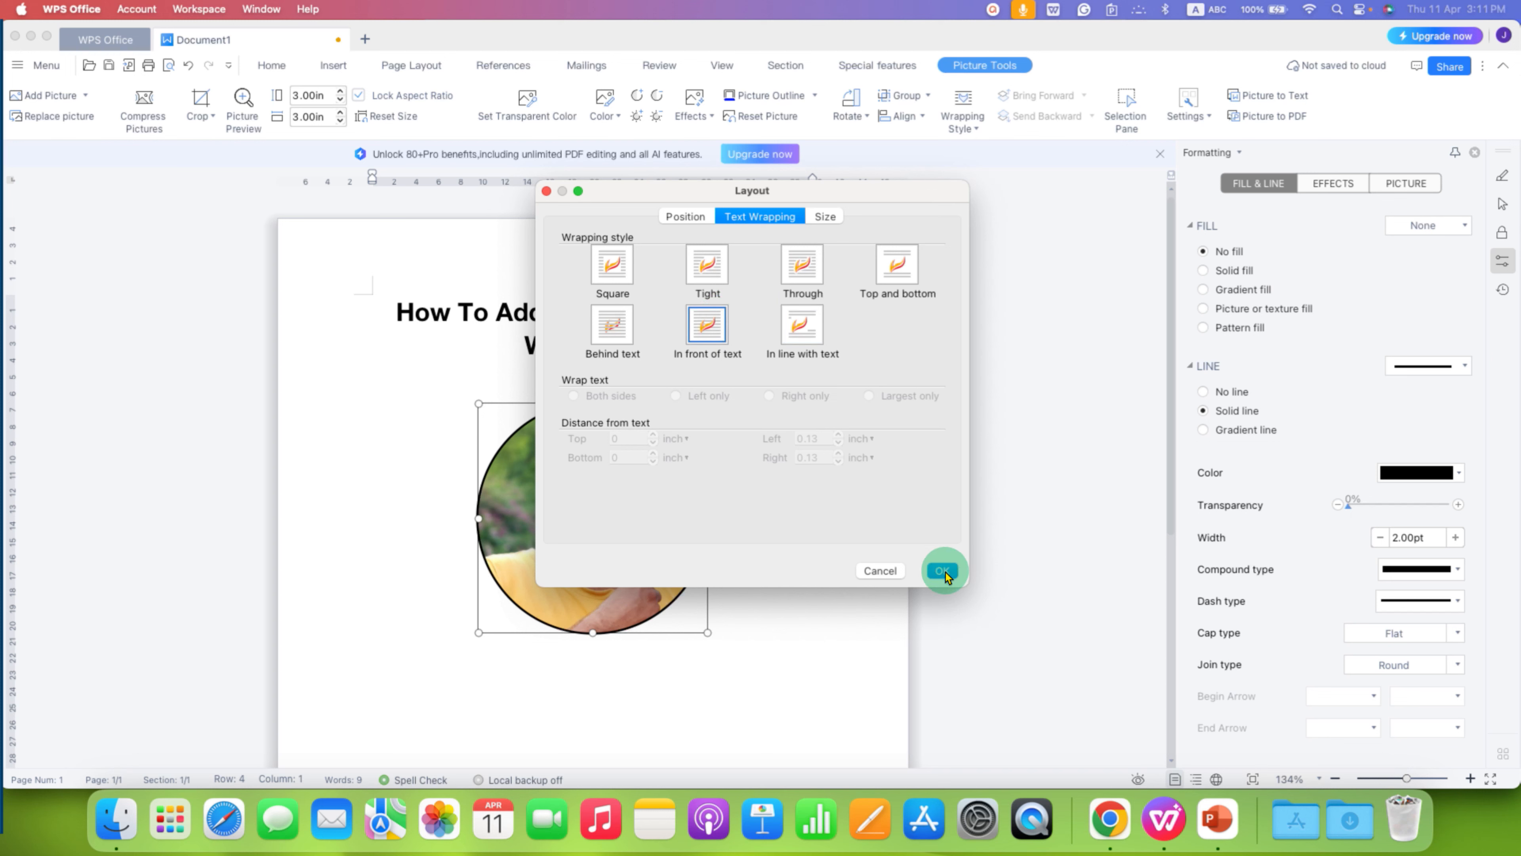
{"action": "left_click", "coordinate": [941, 571]}
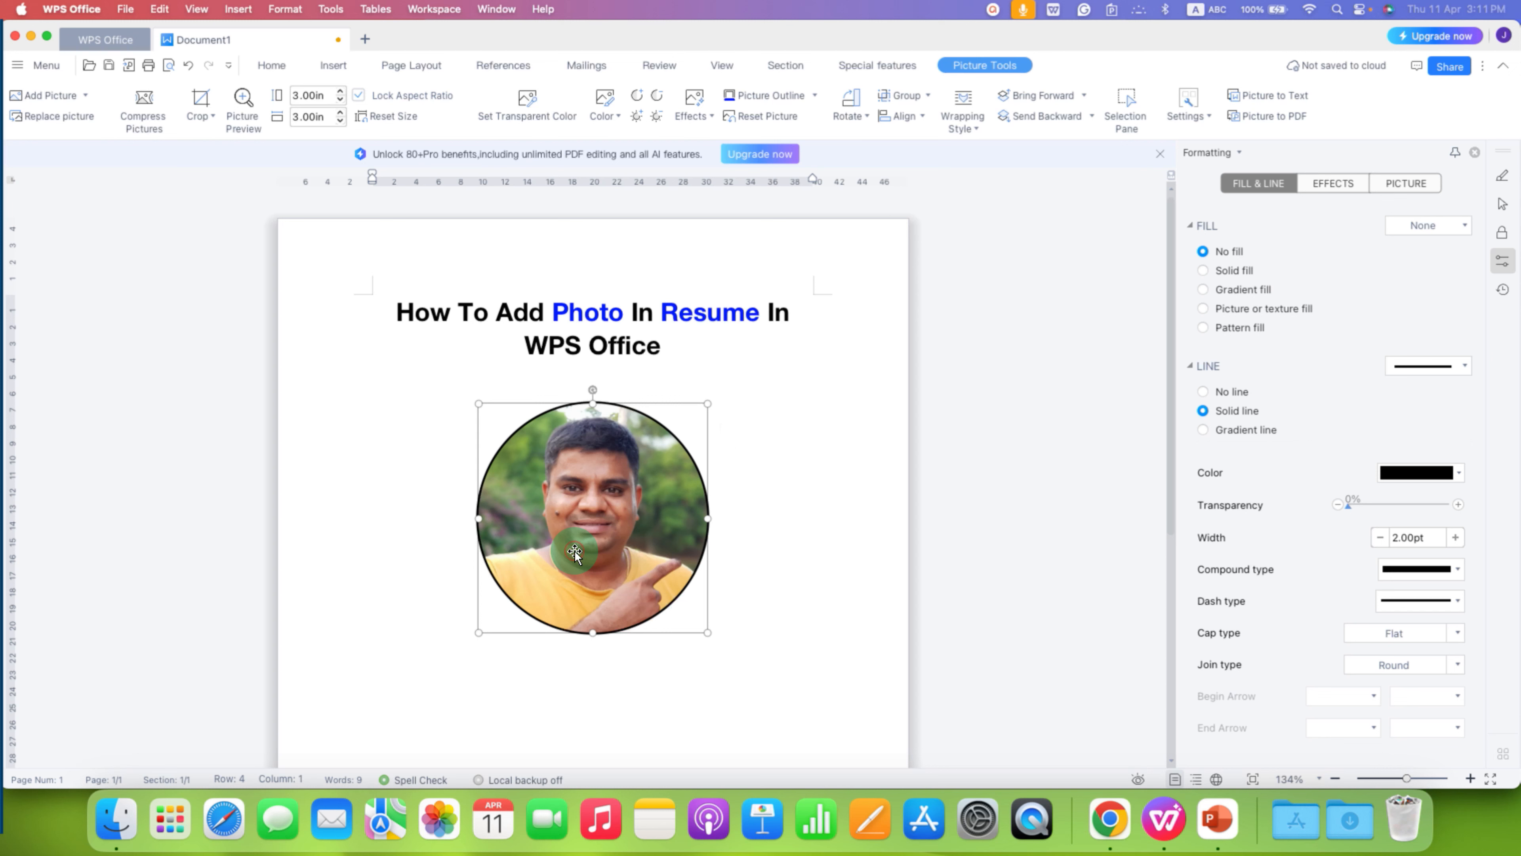
Step: Nudge the photo right, shrink it then restore full size, and resume typing after the title
{"action": "left_click_drag", "start_coordinate": [592, 517], "coordinate": [563, 551]}
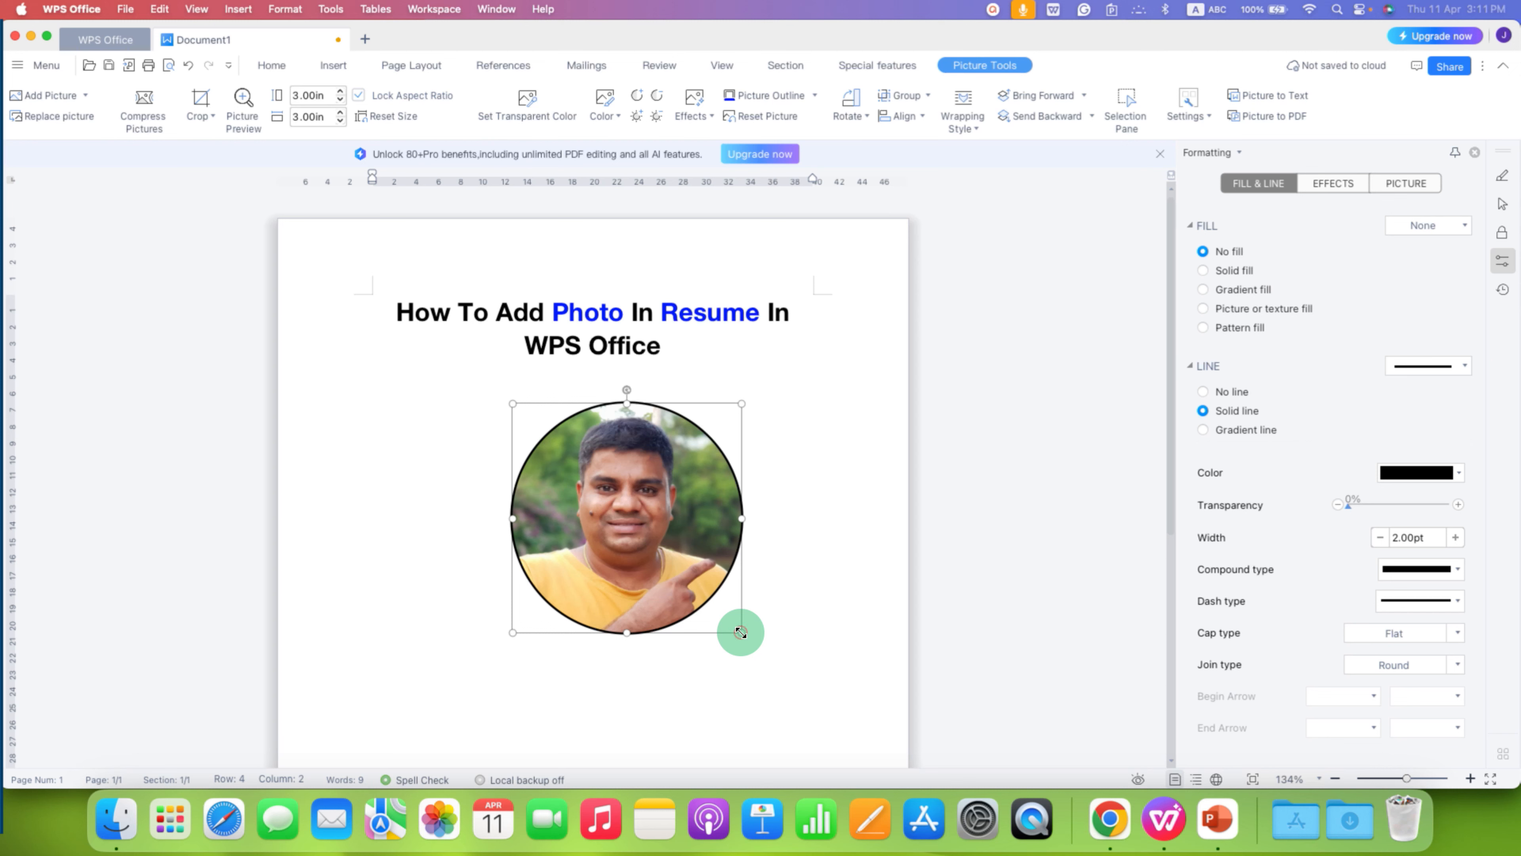
{"action": "left_click_drag", "start_coordinate": [741, 632], "coordinate": [654, 552]}
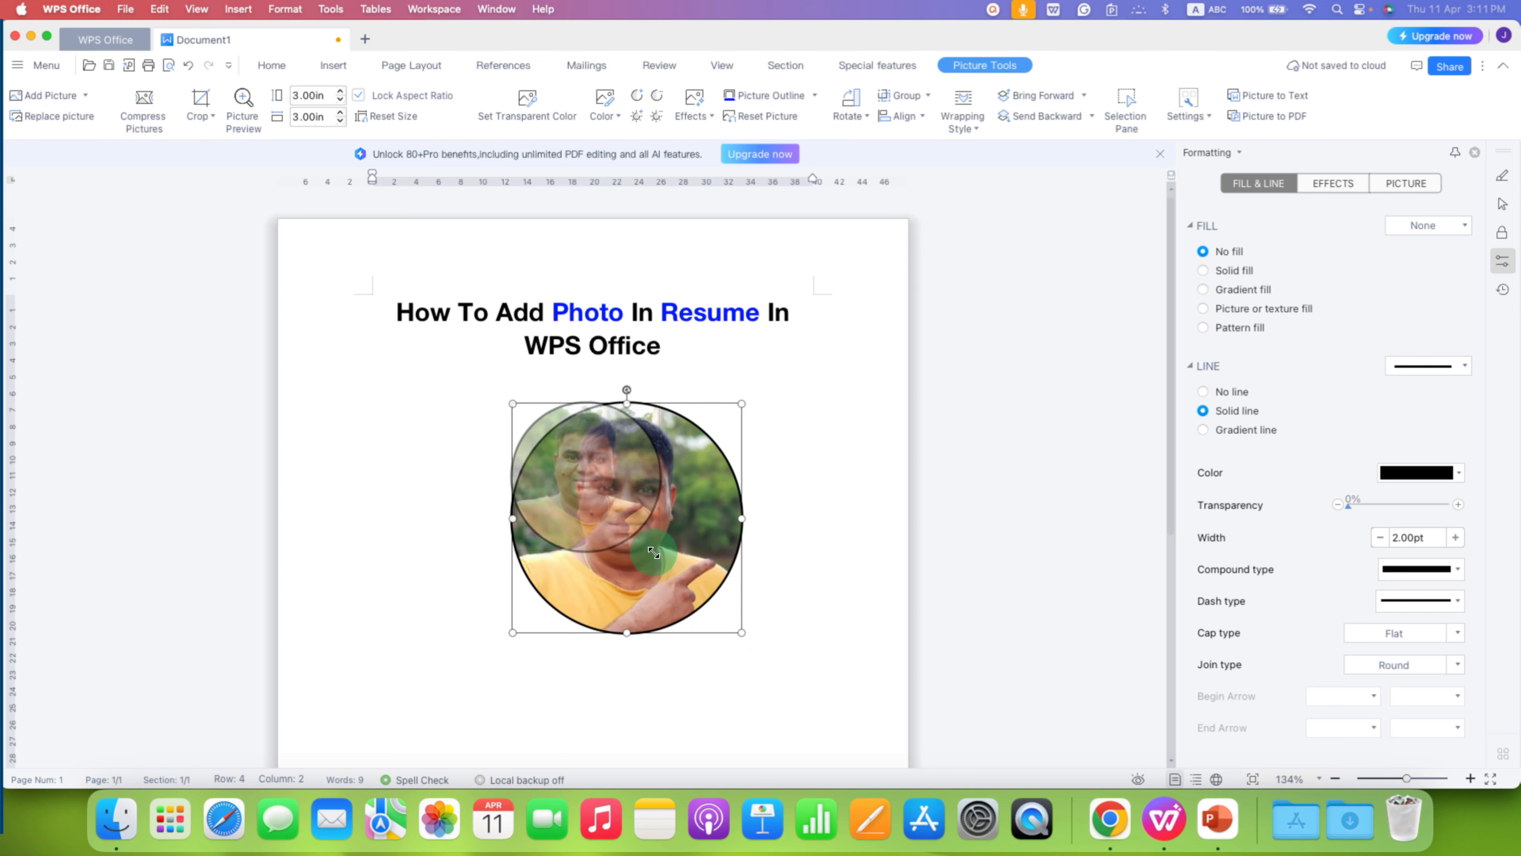
{"action": "left_click_drag", "start_coordinate": [743, 631], "coordinate": [658, 548]}
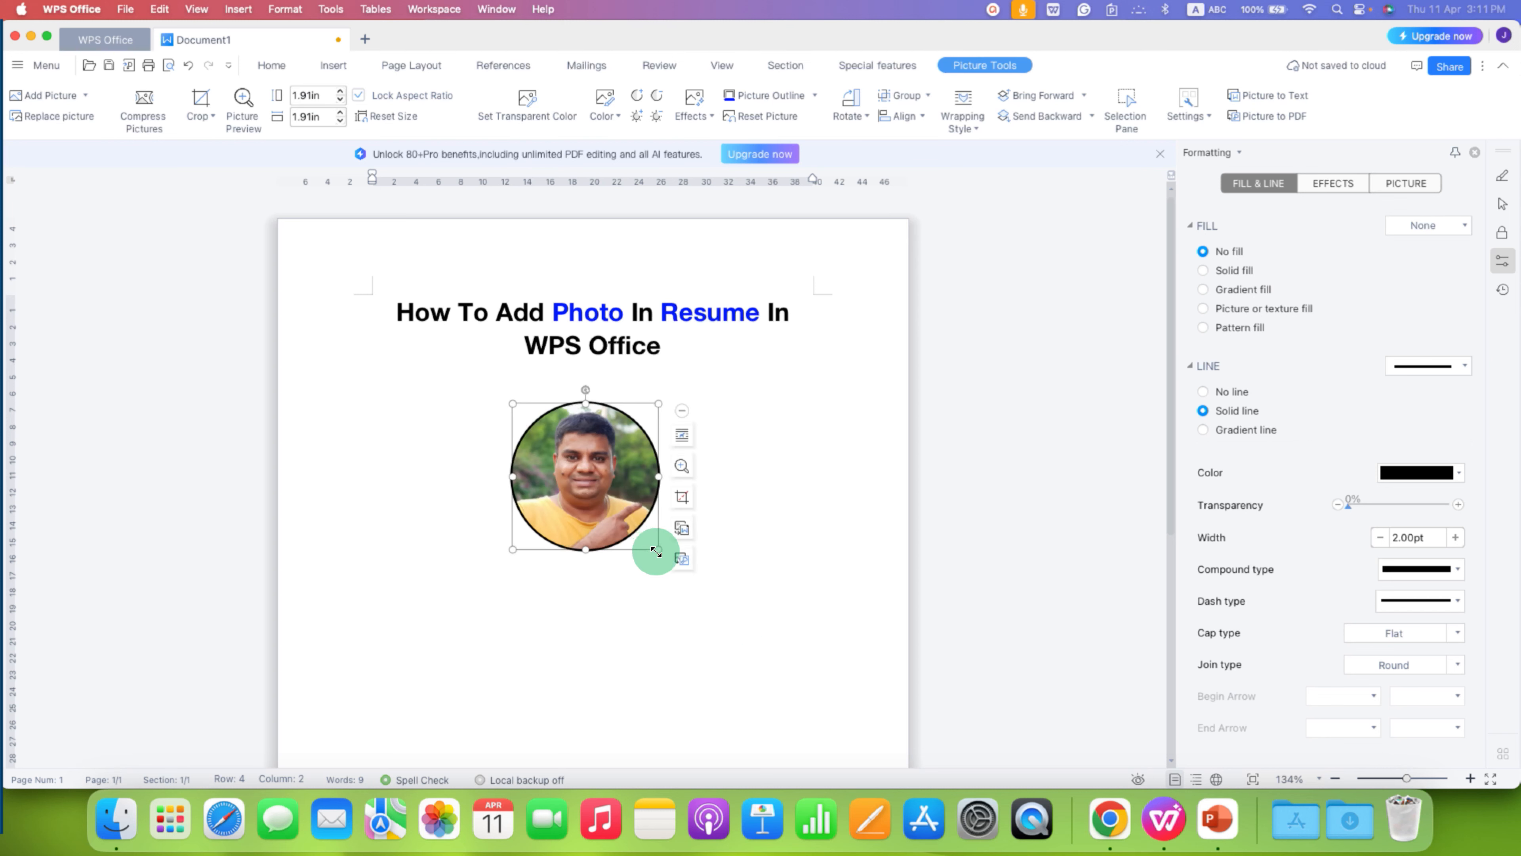
{"action": "left_click_drag", "start_coordinate": [657, 548], "coordinate": [762, 656]}
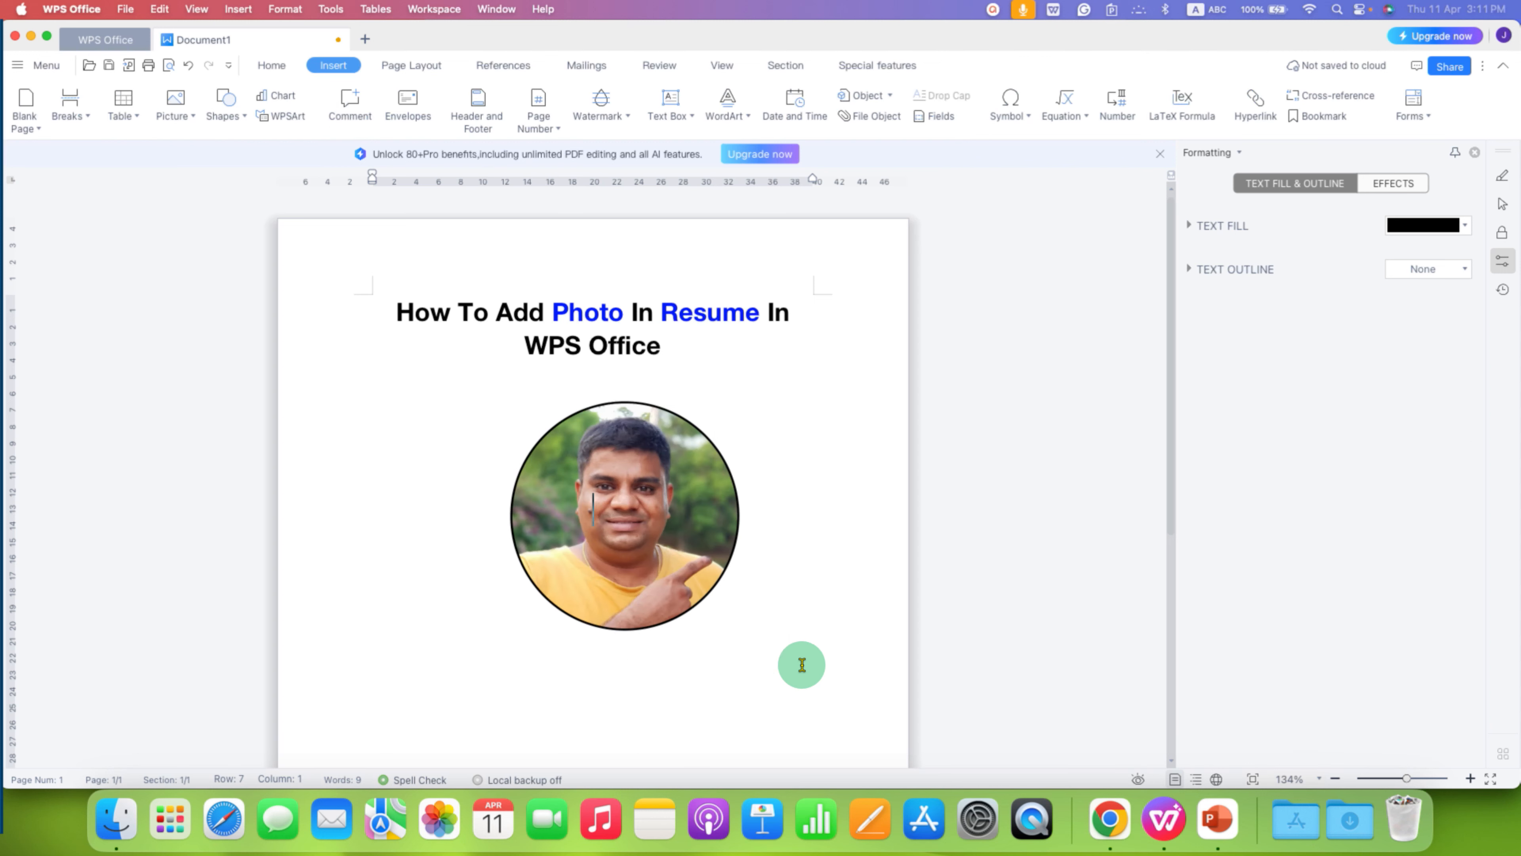
{"action": "left_click", "coordinate": [662, 347]}
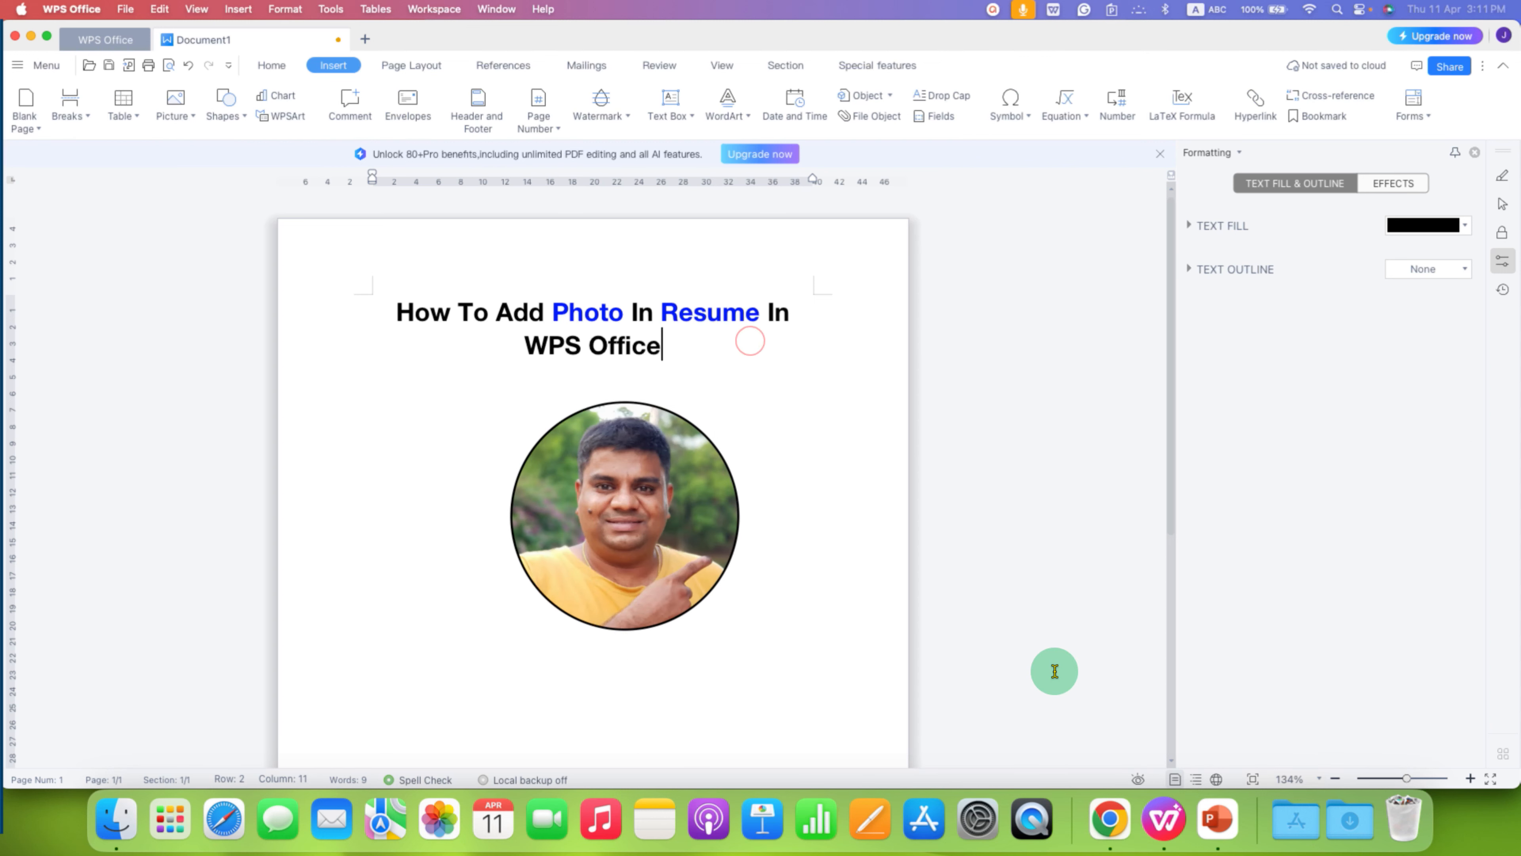